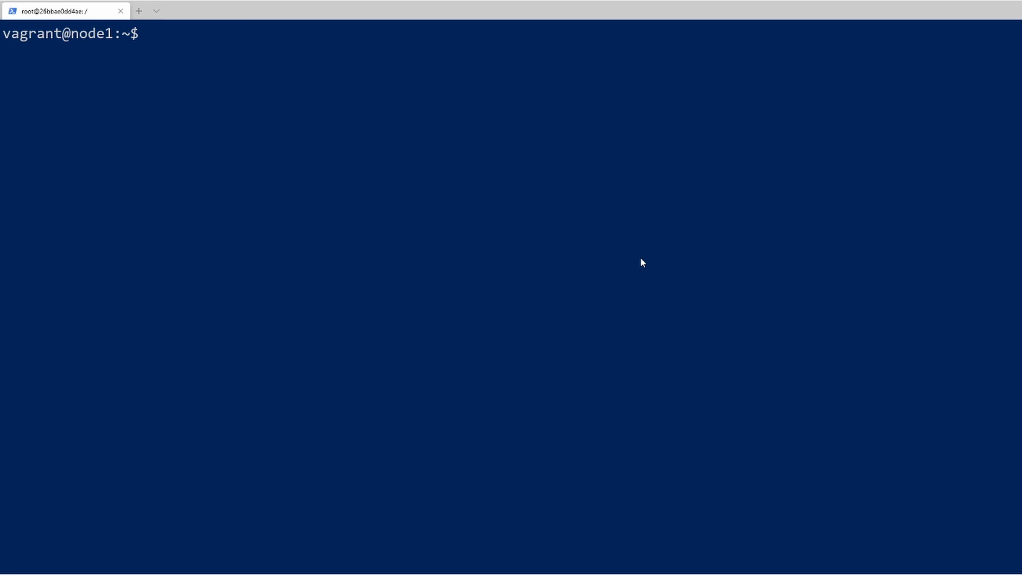
Run docker ps to list the running nginx web01 and ubuntu db1 containers
{"action": "type", "text": "docker ps"}
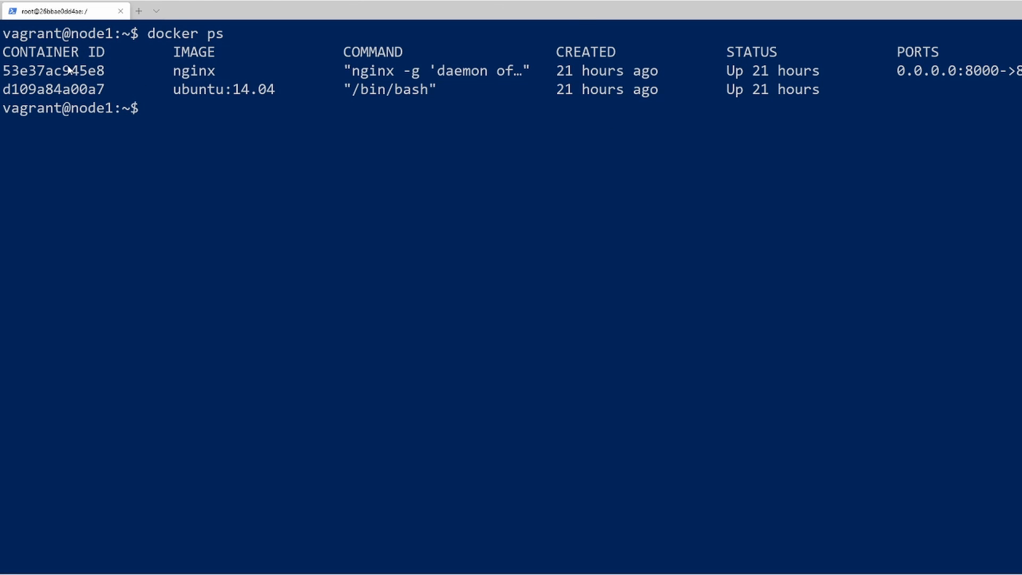
{"action": "mouse_move", "coordinate": [72, 43]}
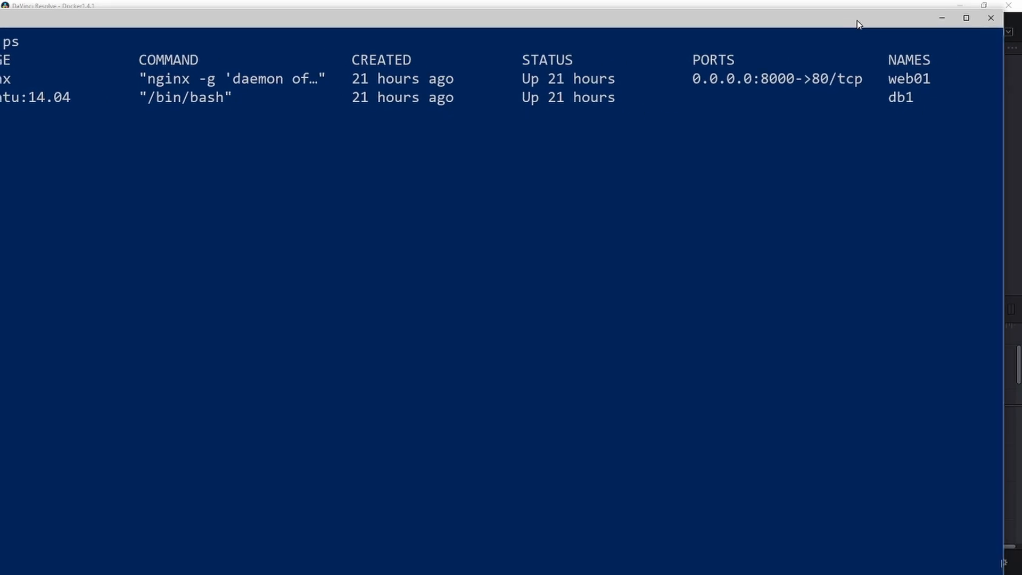
{"action": "double_click", "coordinate": [900, 97]}
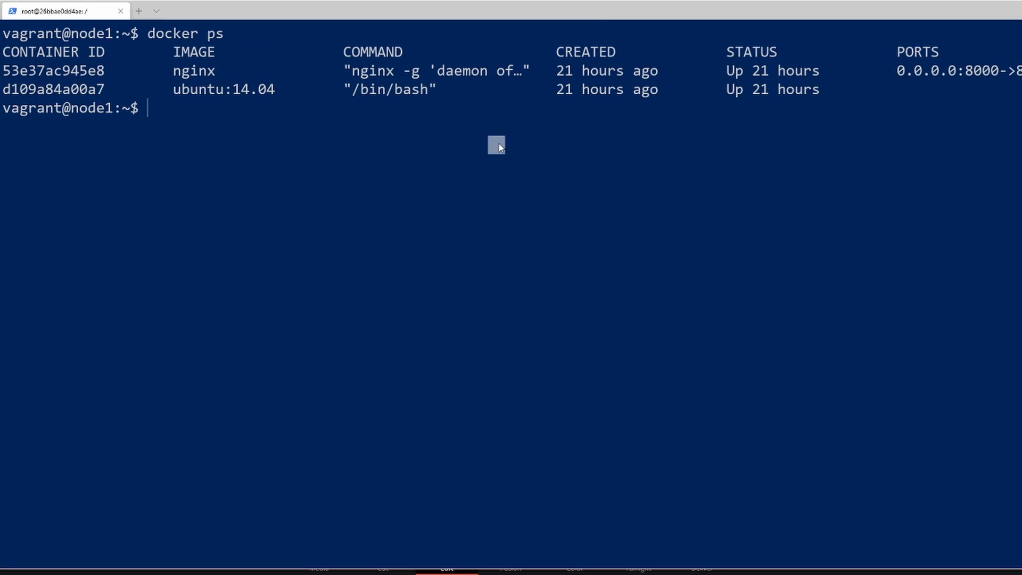
Run docker inspect web01 and scroll its JSON output, showing bridge IP 172.17.0.3
{"action": "type", "text": "docker in"}
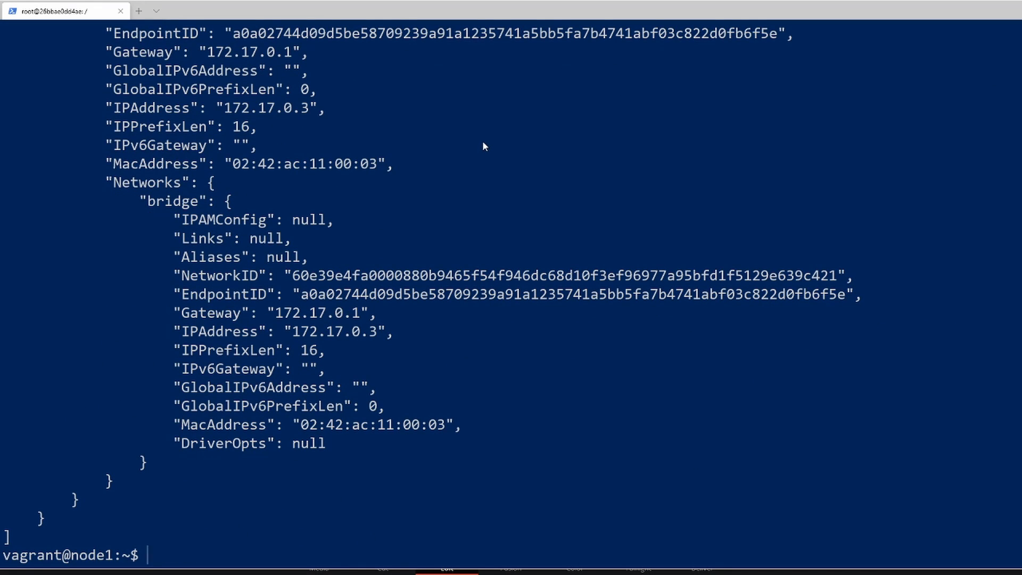
{"action": "mouse_move", "coordinate": [471, 327]}
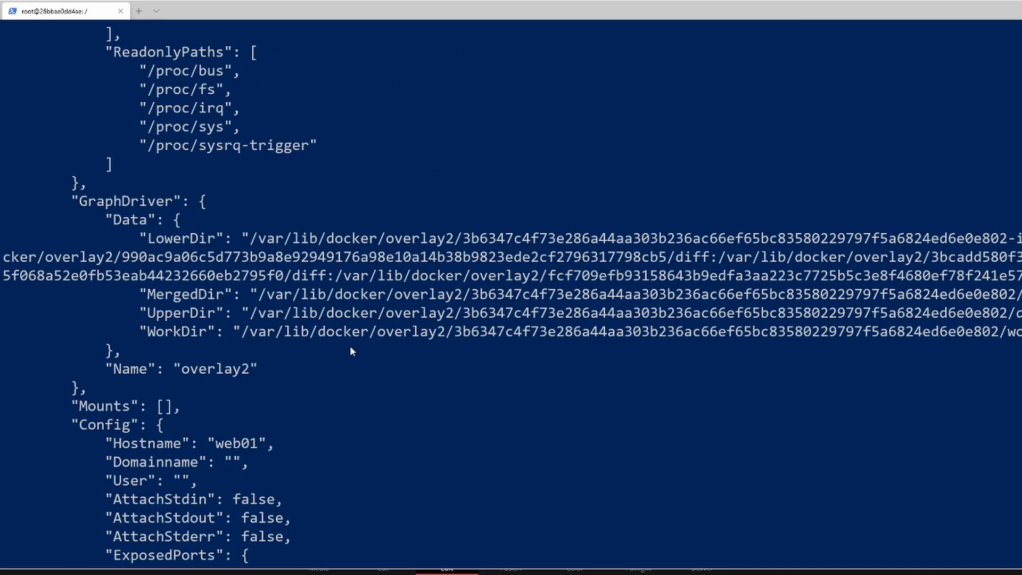
{"action": "scroll", "scroll_direction": "down", "scroll_amount": 3}
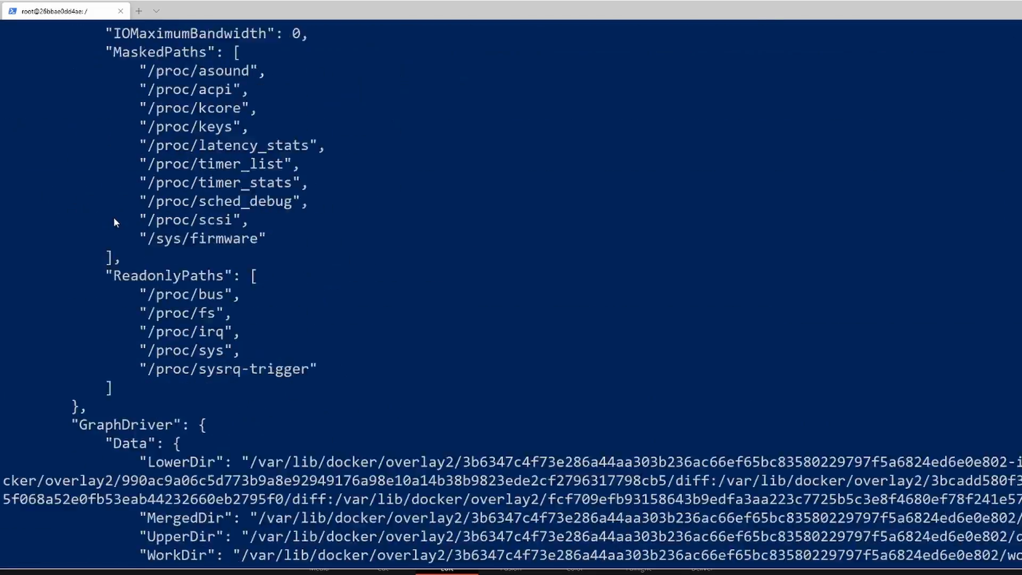
{"action": "type", "text": "docker inspect web01 > w"}
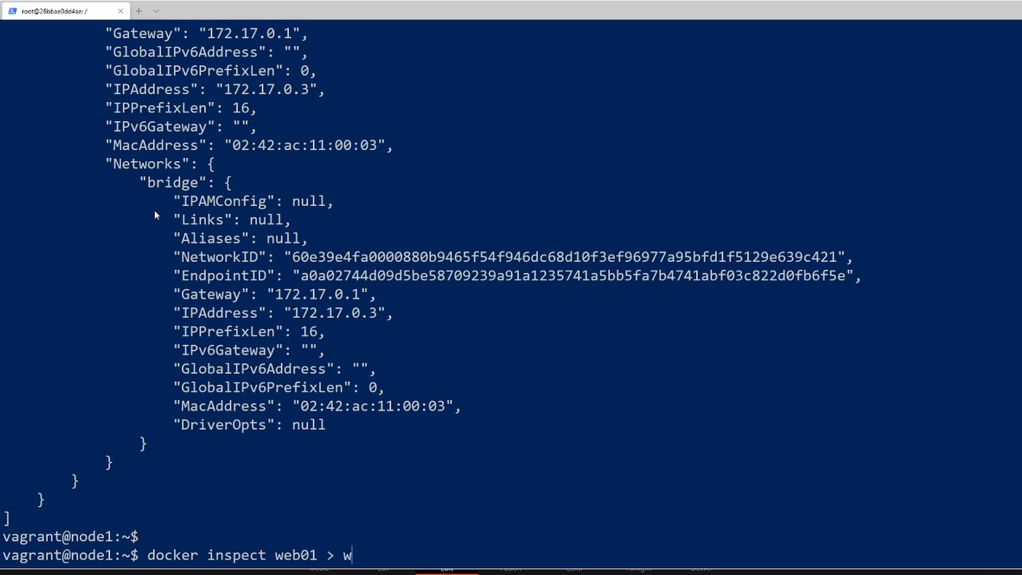
Redirect web01's inspect output to web01.json, then save it again inside /vagrant
{"action": "type", "text": "eb01.json"}
{"action": "type", "text": "cd"}
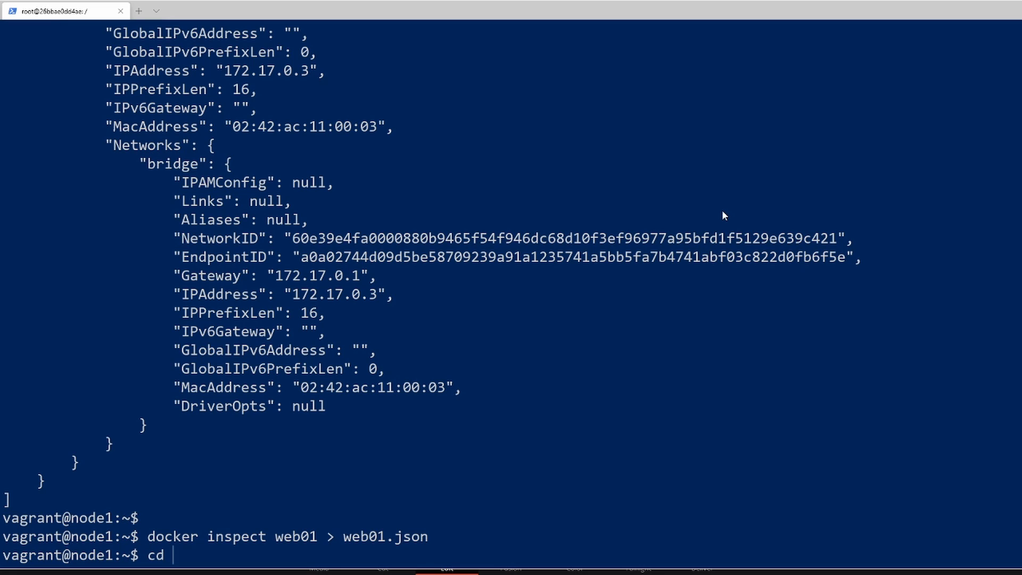
{"action": "type", "text": "/vagrant/"}
{"action": "type", "text": "ls"}
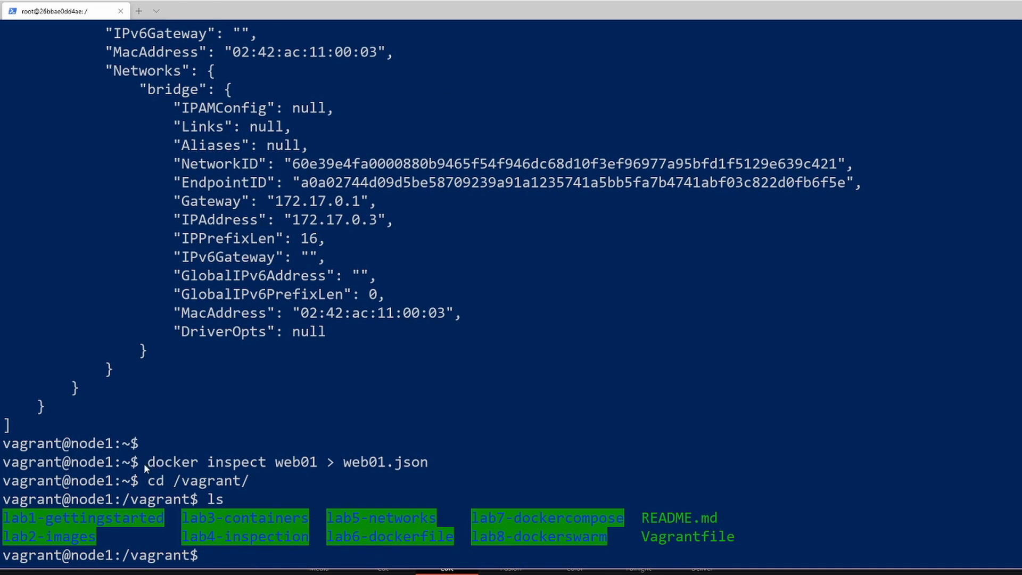
{"action": "left_click_drag", "start_coordinate": [147, 461], "coordinate": [427, 462]}
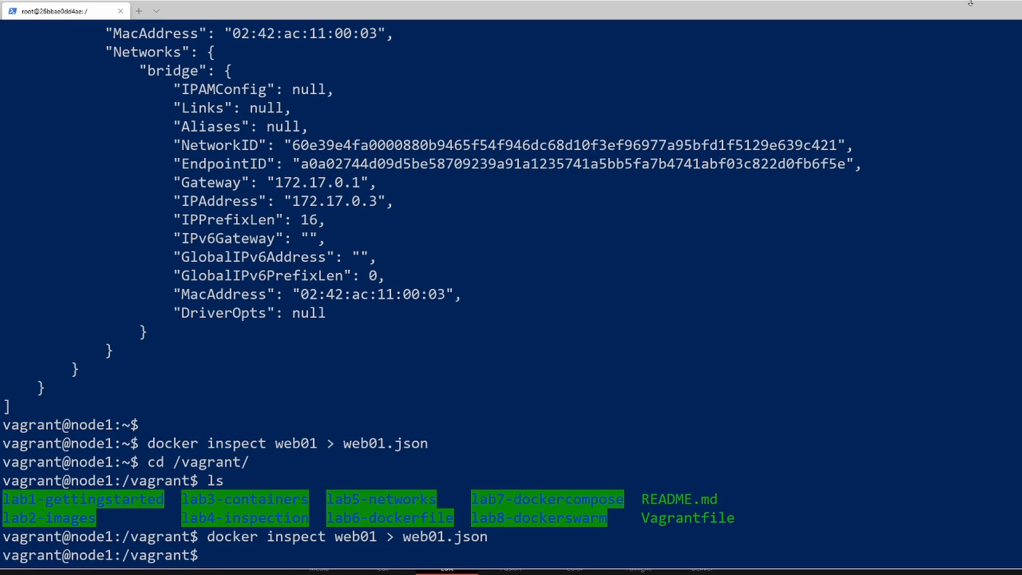
{"action": "mouse_move", "coordinate": [836, 308]}
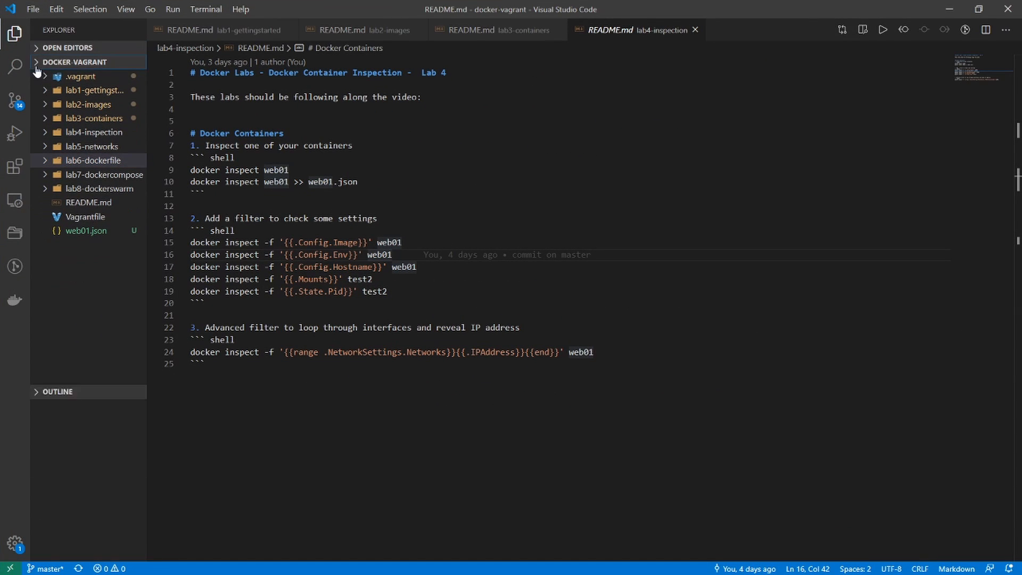
Open web01.json in the editor and scroll to its running state and PID
{"action": "left_click", "coordinate": [94, 132]}
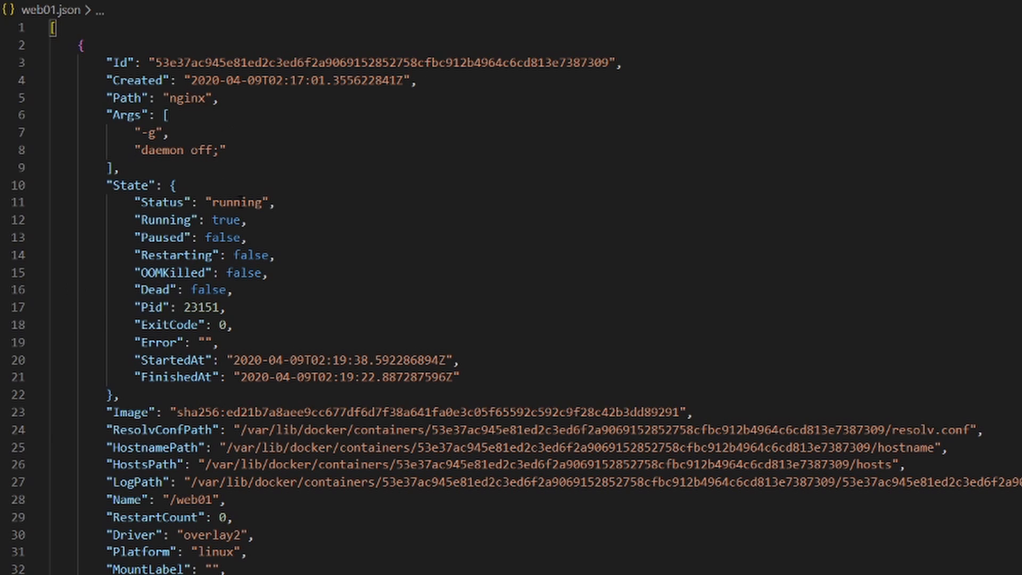
{"action": "left_click", "coordinate": [168, 116]}
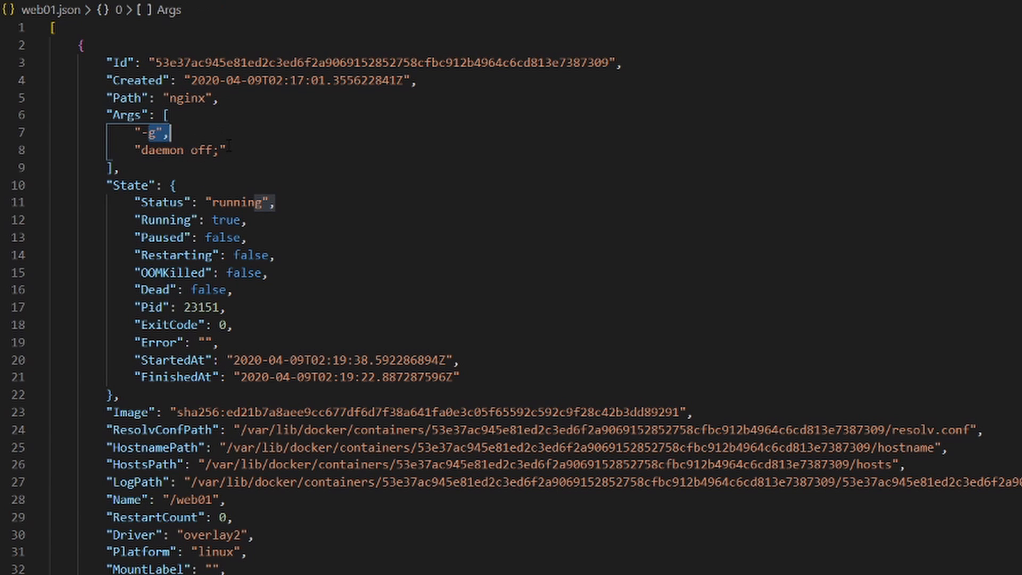
{"action": "scroll", "scroll_direction": "down", "scroll_amount": 3}
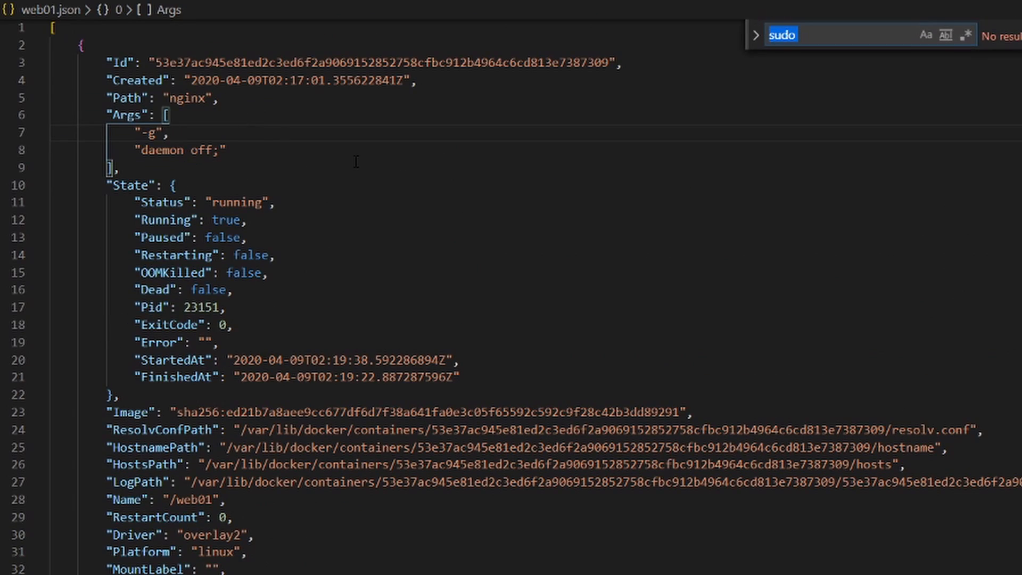
Search web01.json for hostname and scroll through Env to the 80→8000 port mapping
{"action": "type", "text": "host"}
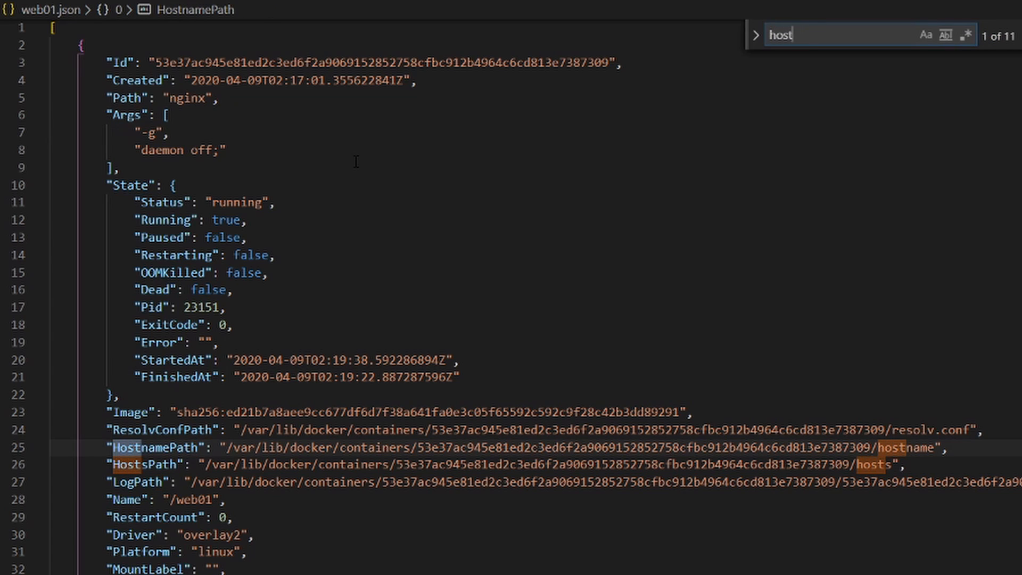
{"action": "type", "text": "nna"}
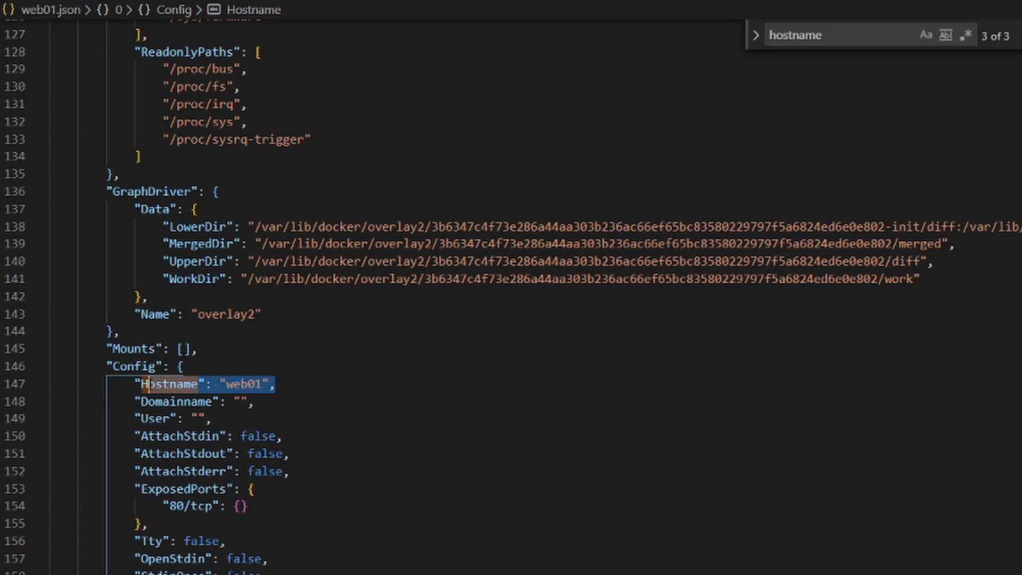
{"action": "scroll", "scroll_direction": "down", "scroll_amount": 3}
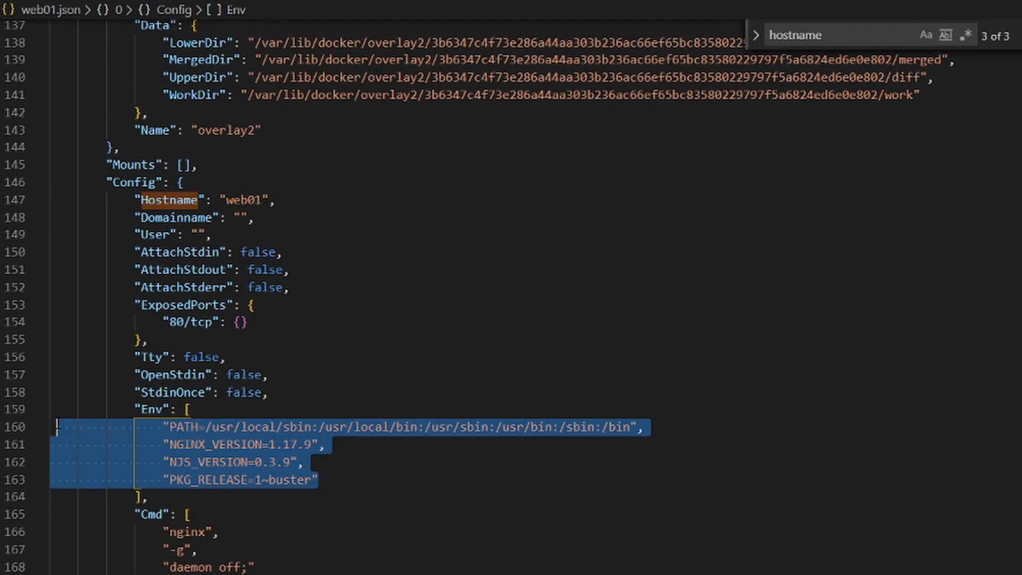
{"action": "scroll", "scroll_direction": "down", "scroll_amount": 3}
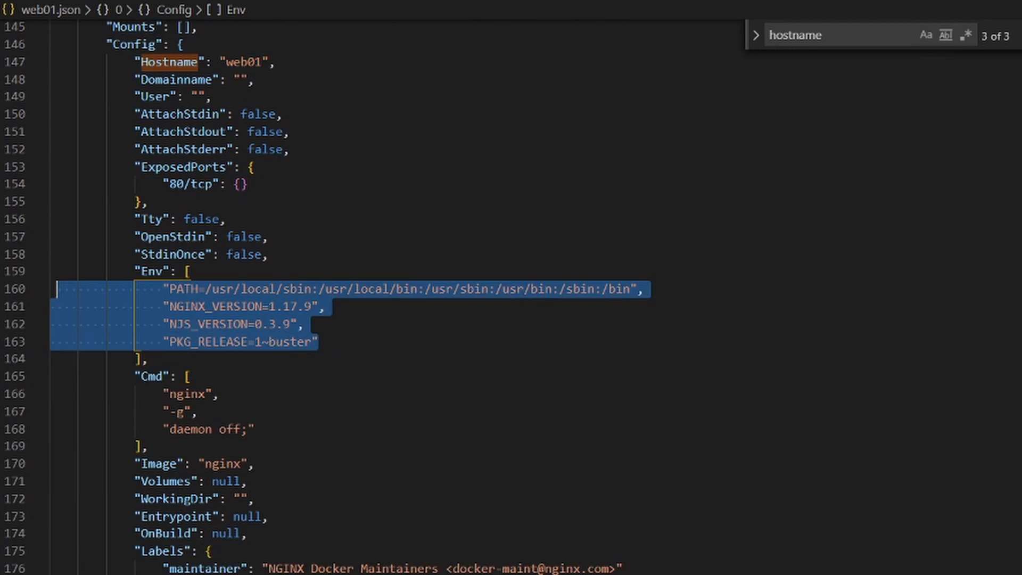
{"action": "scroll", "scroll_direction": "down", "scroll_amount": 3}
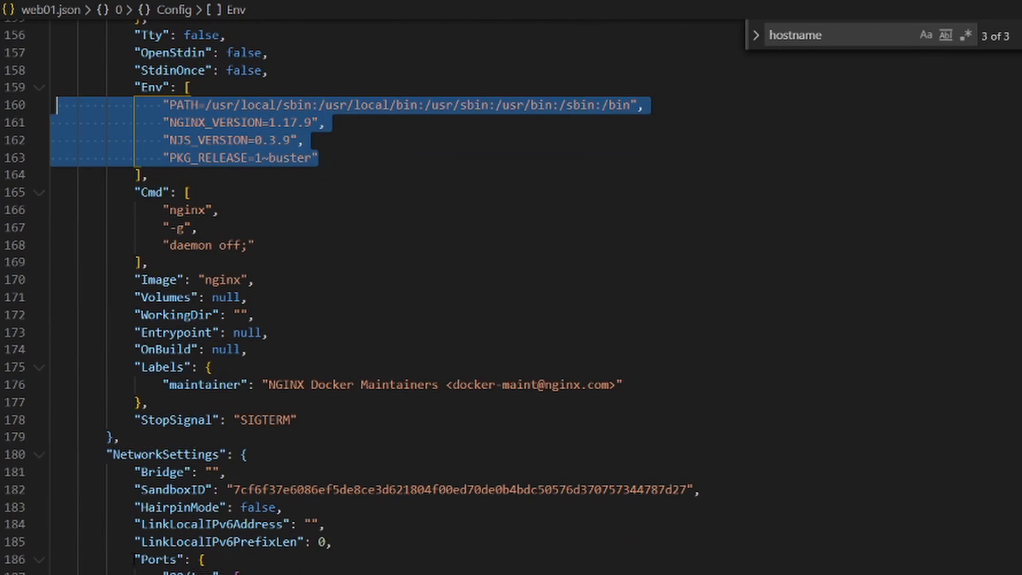
{"action": "scroll", "scroll_direction": "down", "scroll_amount": 3}
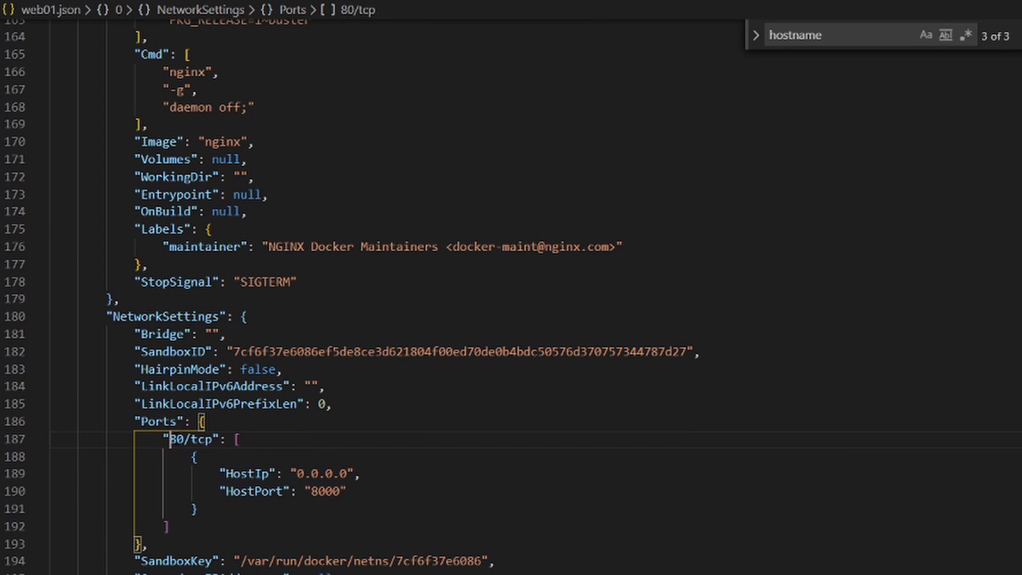
Select host port 8000, then scroll to the 172.17.0.3 IPAddress in NetworkSettings
{"action": "left_click", "coordinate": [343, 491]}
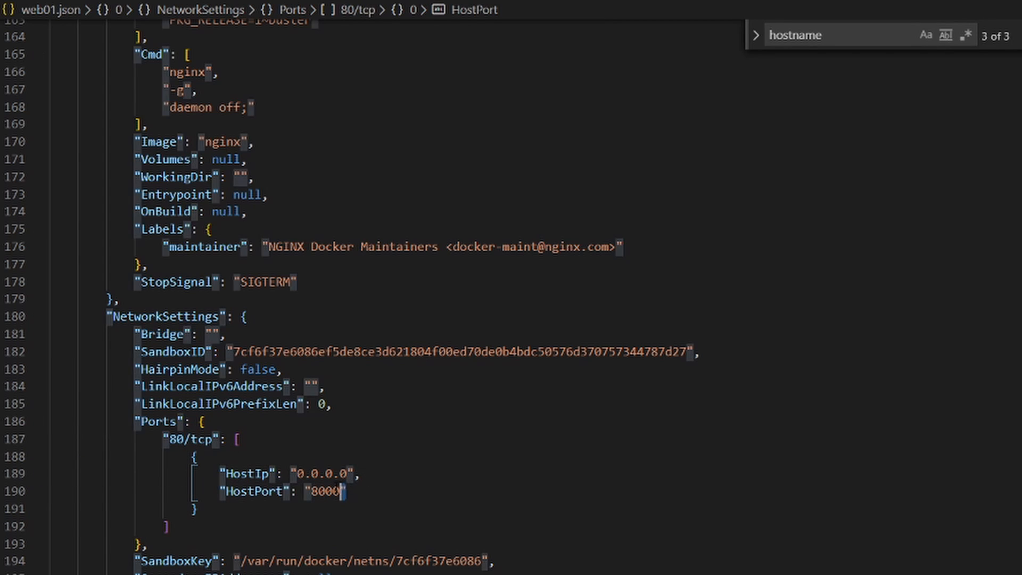
{"action": "double_click", "coordinate": [332, 491]}
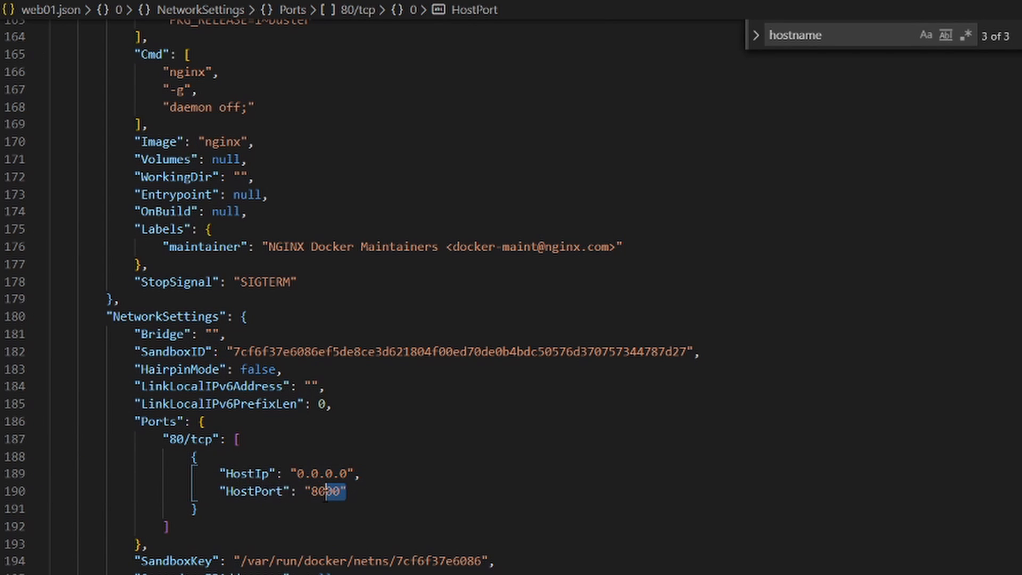
{"action": "scroll", "scroll_direction": "down", "scroll_amount": 3}
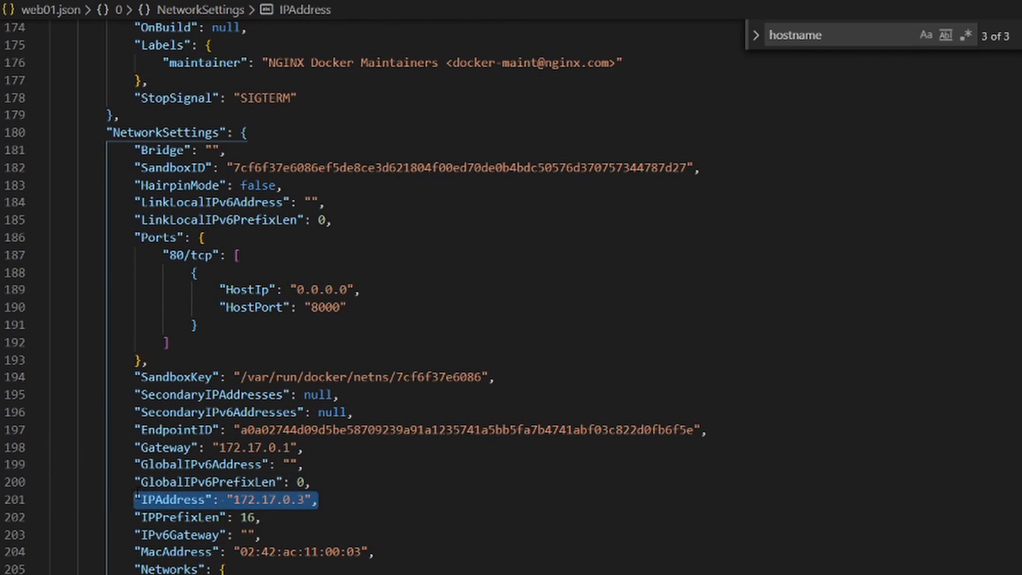
{"action": "scroll", "scroll_direction": "down", "scroll_amount": 3}
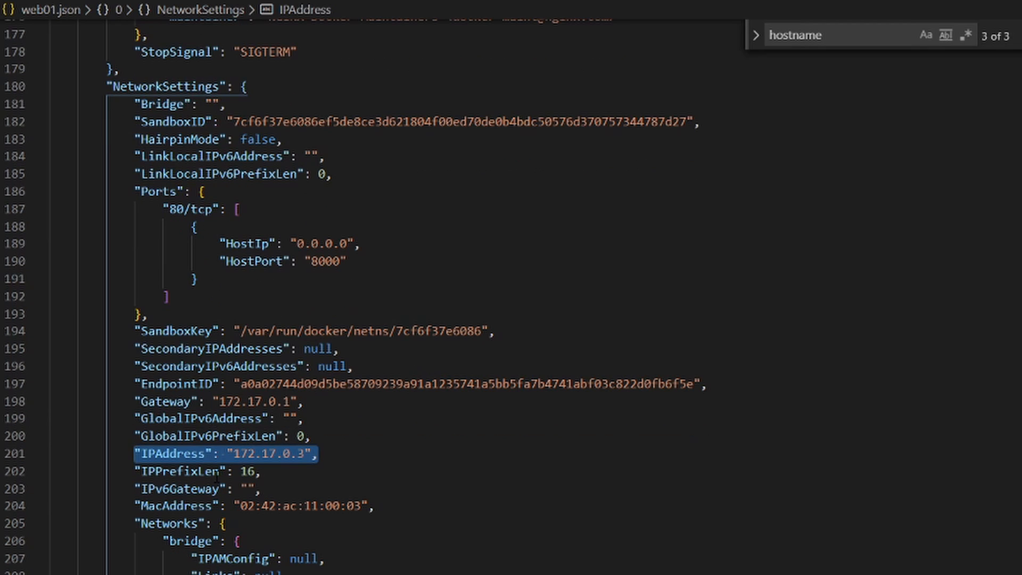
{"action": "scroll", "scroll_direction": "down", "scroll_amount": 3}
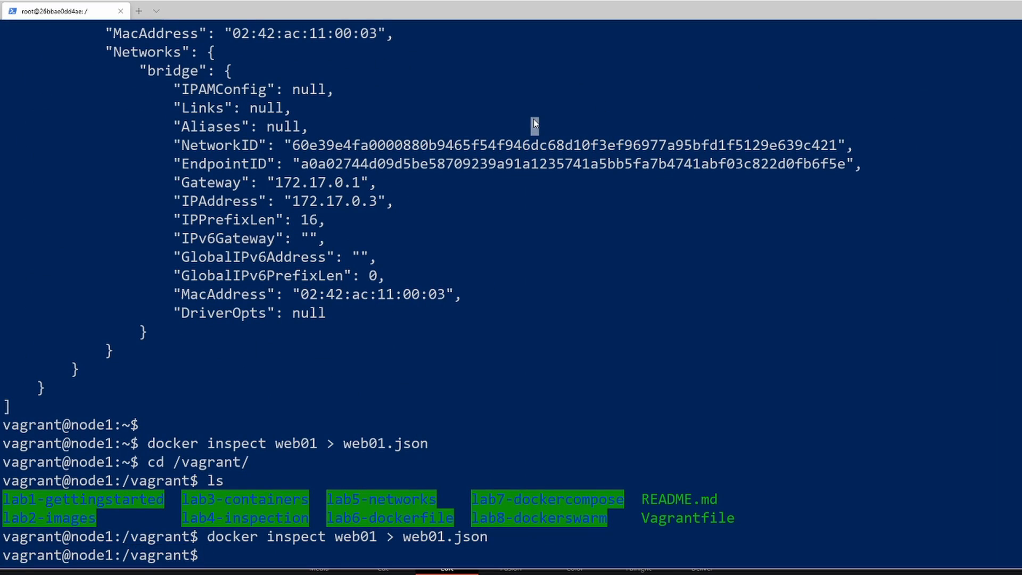
Clear the screen and run docker inspect -f '{{.Config.Image}}' web01, returning nginx
{"action": "type", "text": "clear"}
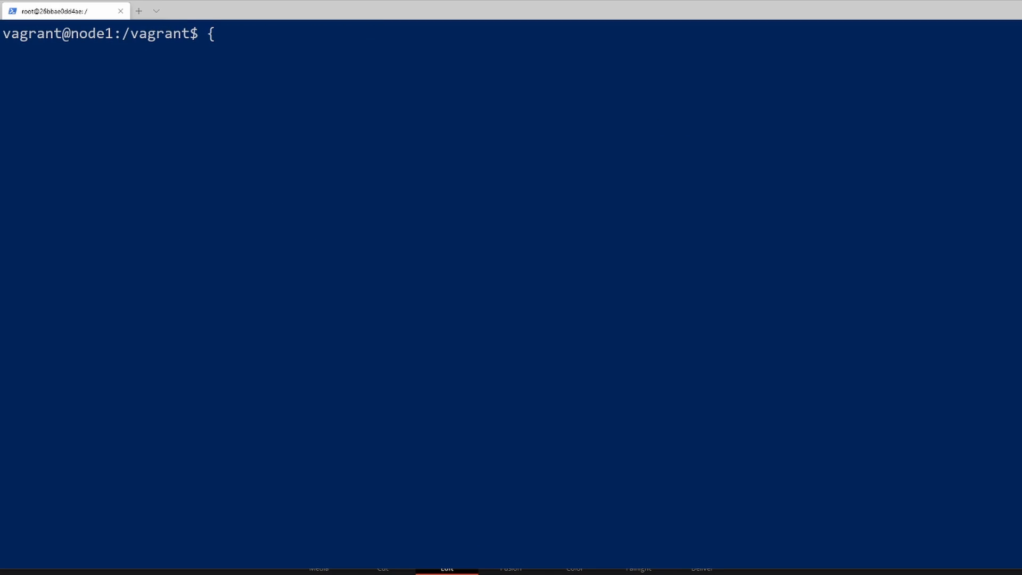
{"action": "type", "text": "s"}
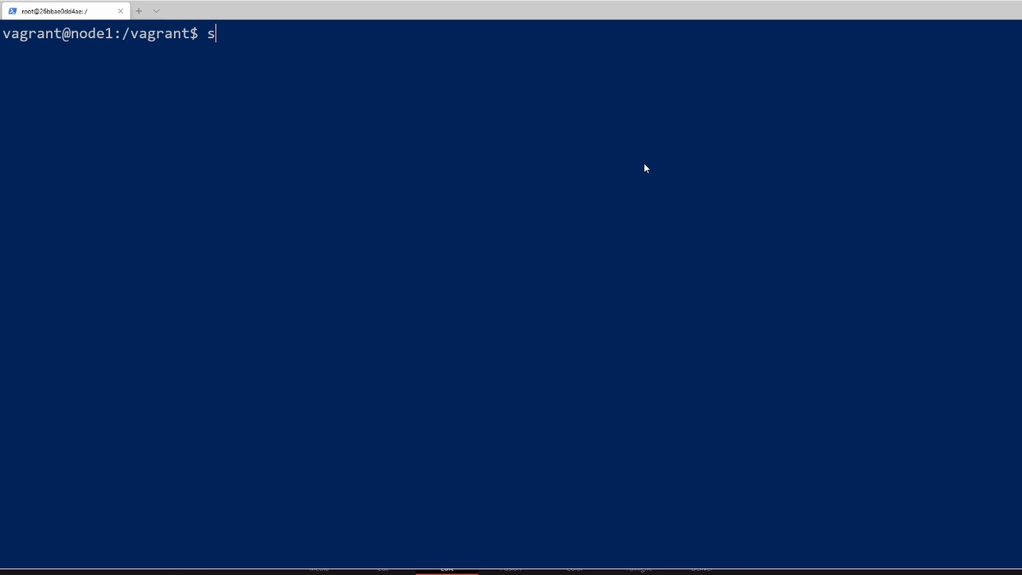
{"action": "type", "text": "docker inspect -"}
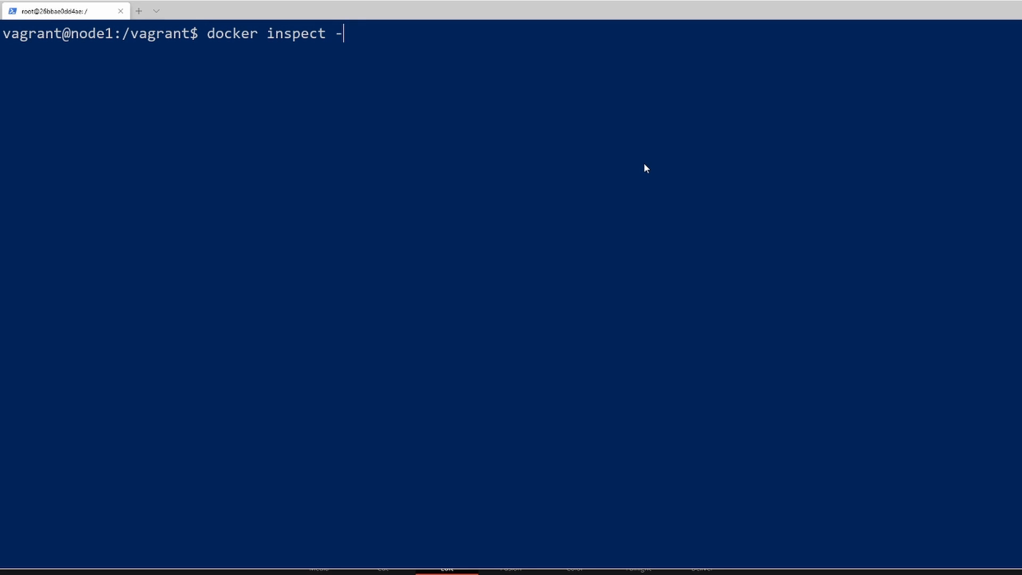
{"action": "type", "text": "f"}
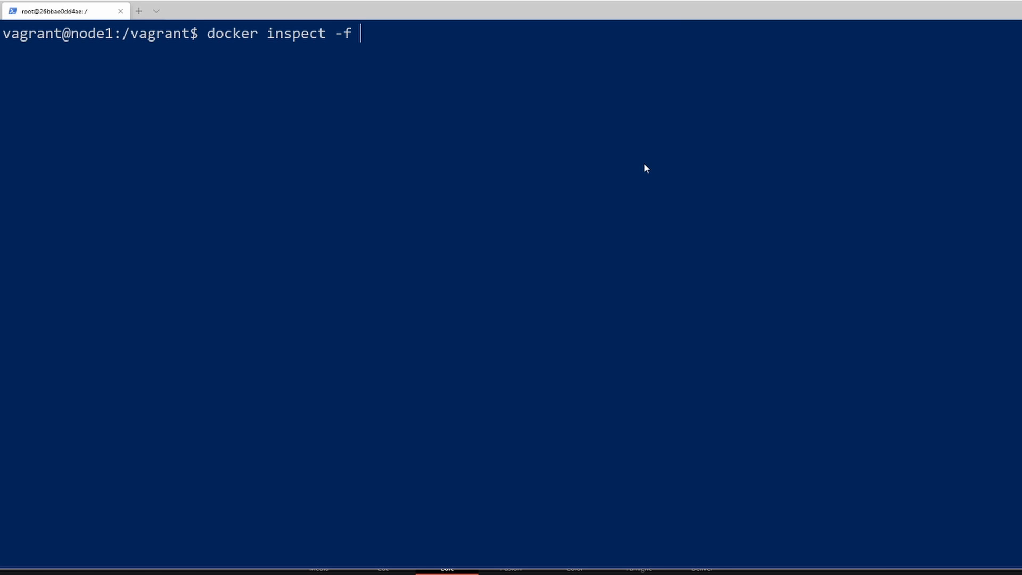
{"action": "type", "text": "''"}
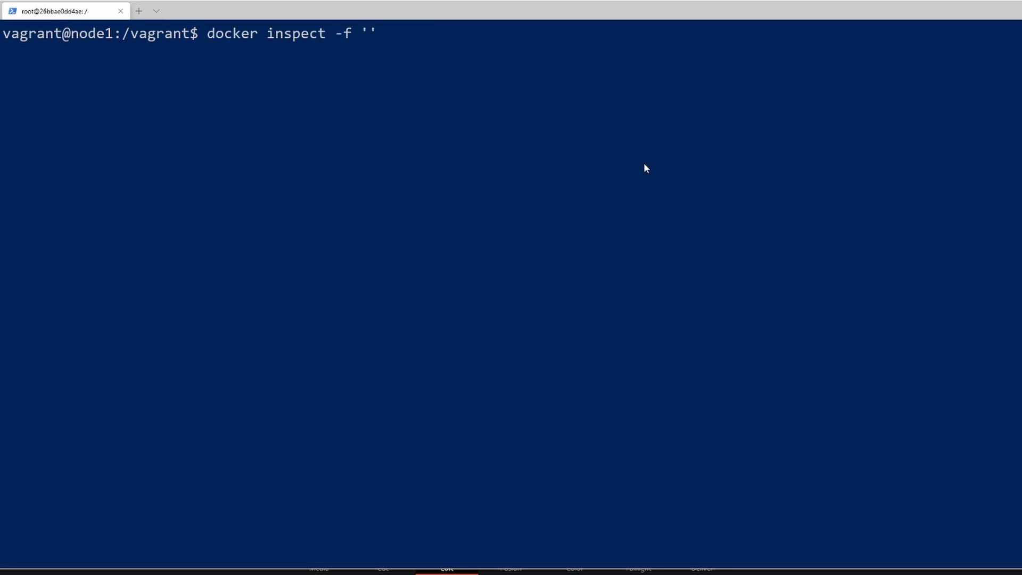
{"action": "type", "text": "{{}}"}
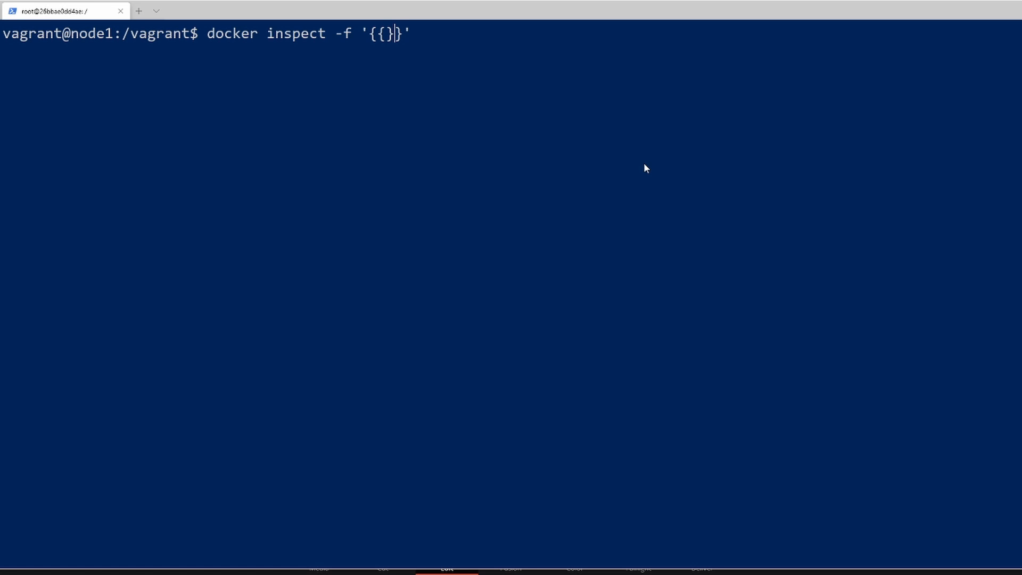
{"action": "type", "text": "."}
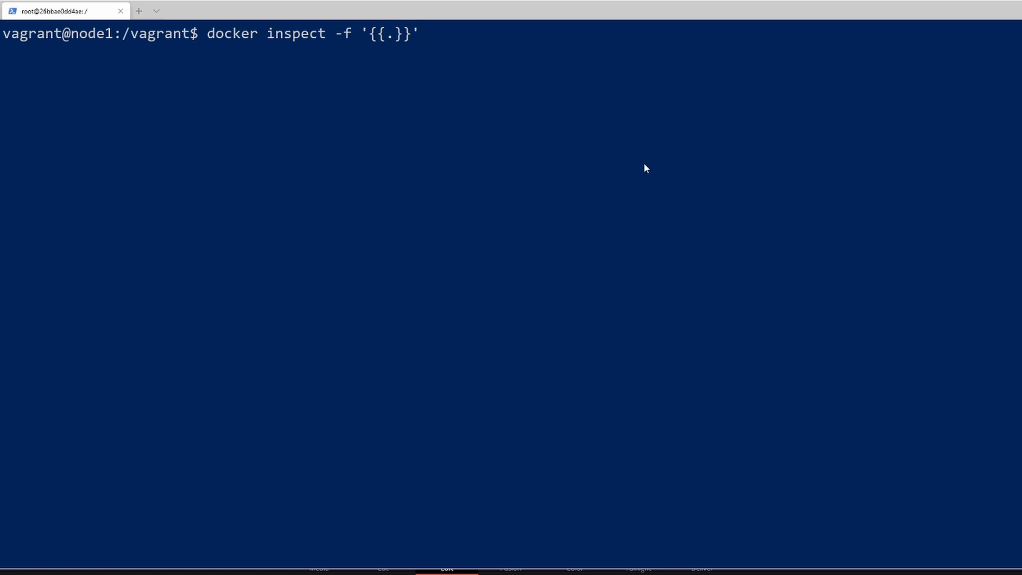
{"action": "type", "text": "Config"}
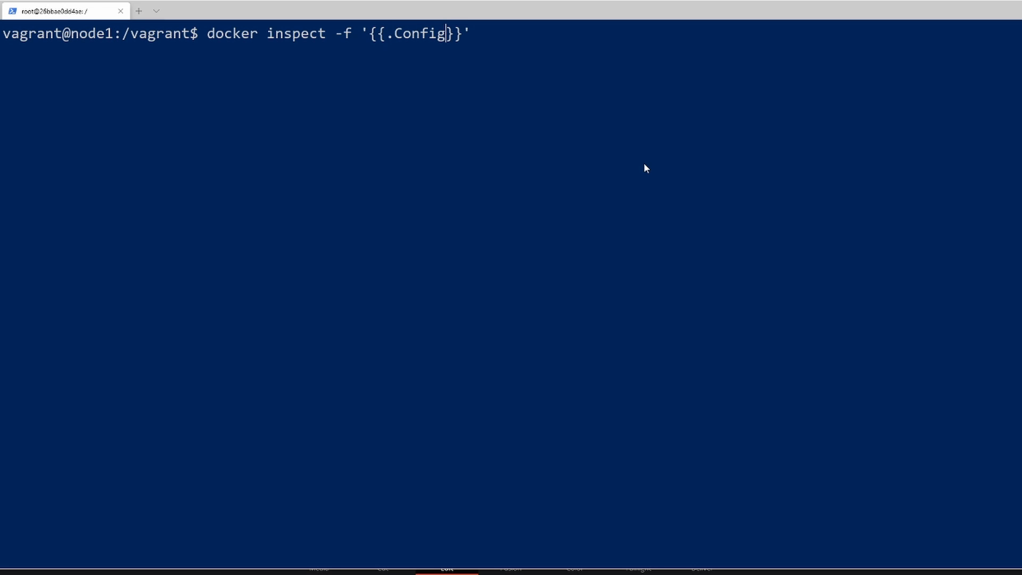
{"action": "type", "text": ".U"}
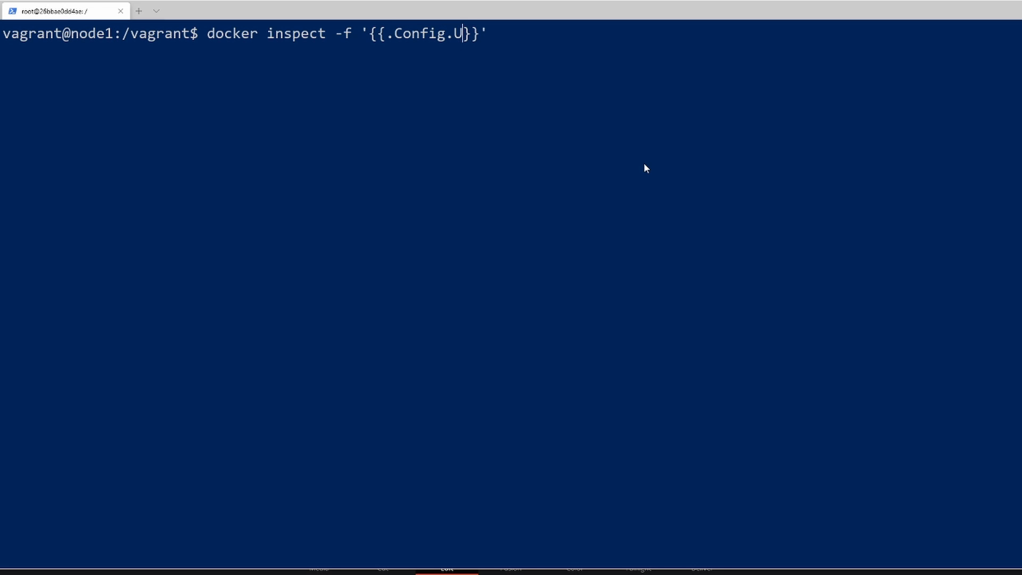
{"action": "type", "text": "mage"}
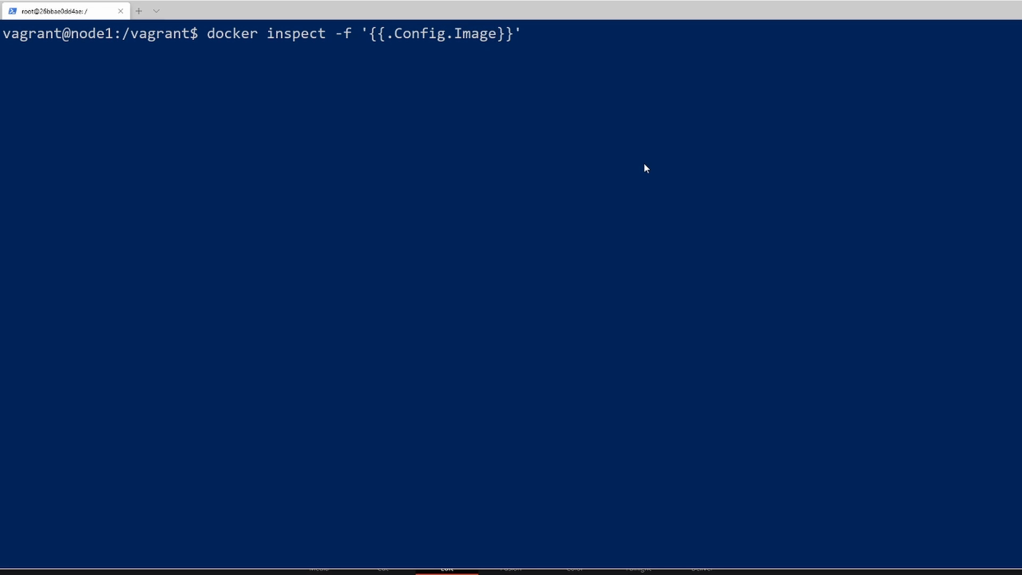
{"action": "type", "text": "web01"}
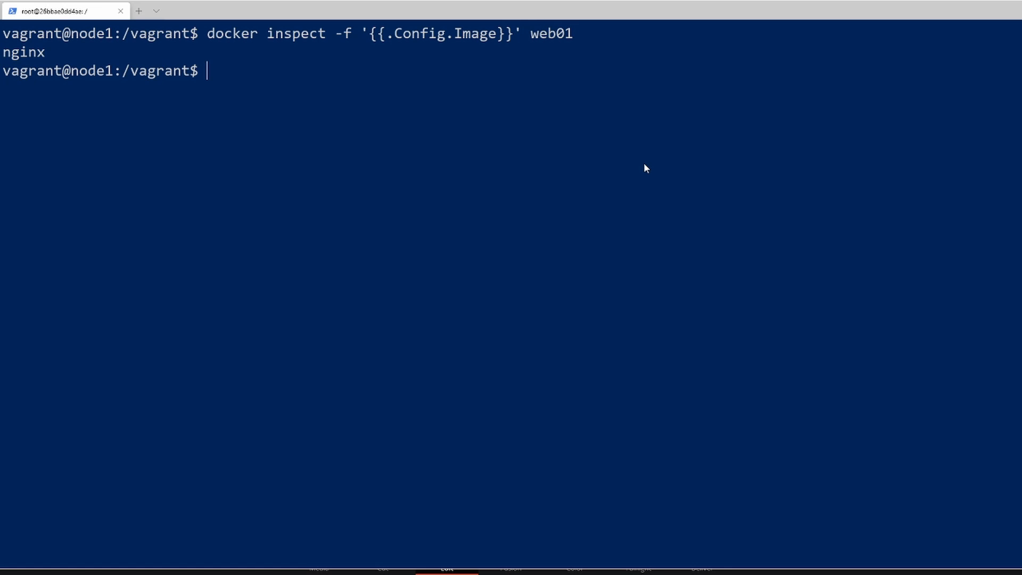
{"action": "double_click", "coordinate": [23, 52]}
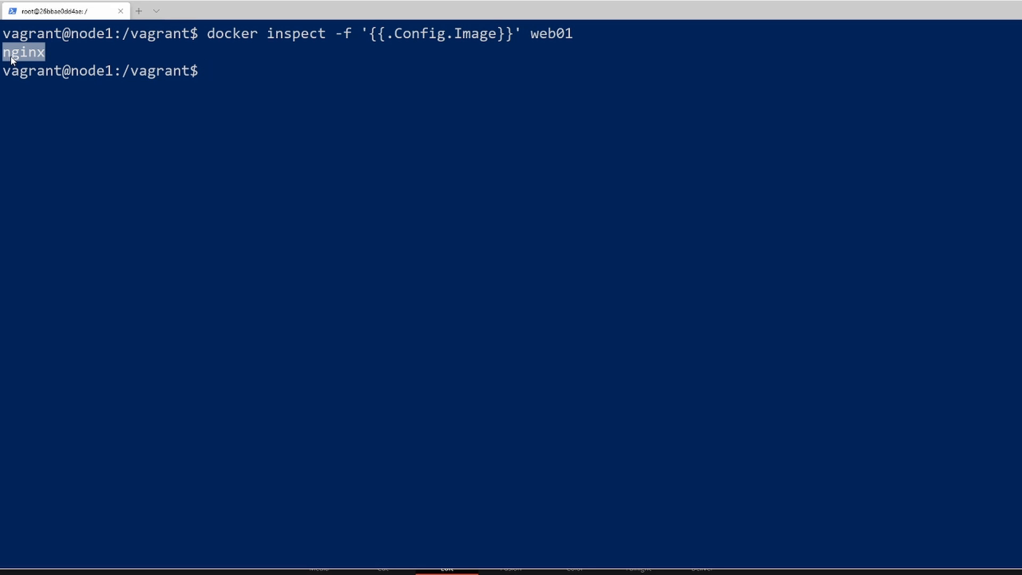
Print web01's whole '{{.Config}}' block, then only its Config.Env variables
{"action": "type", "text": "docker inspect -f '{{.Config.Image}}' web01"}
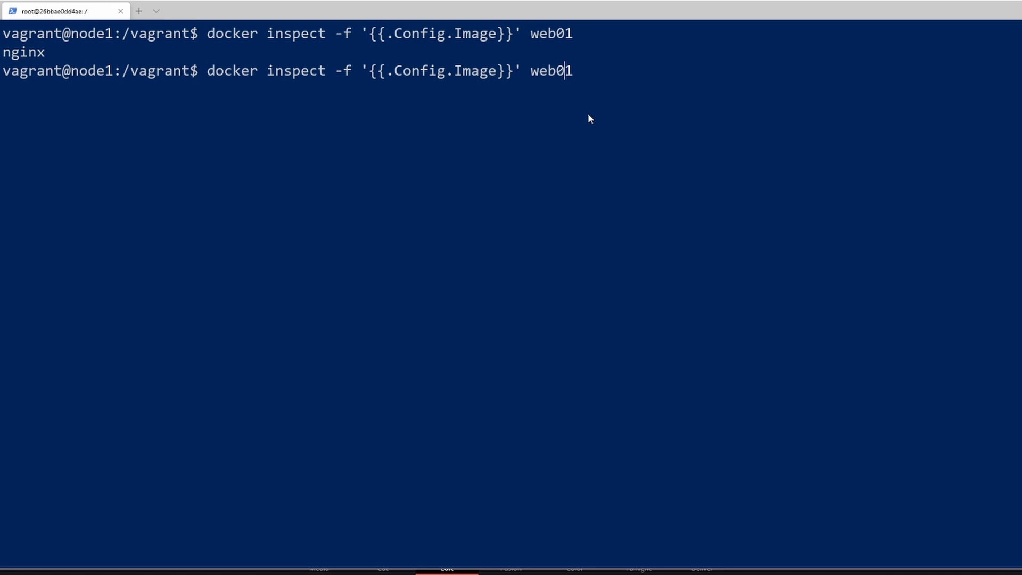
{"action": "key", "text": "BackSpace"}
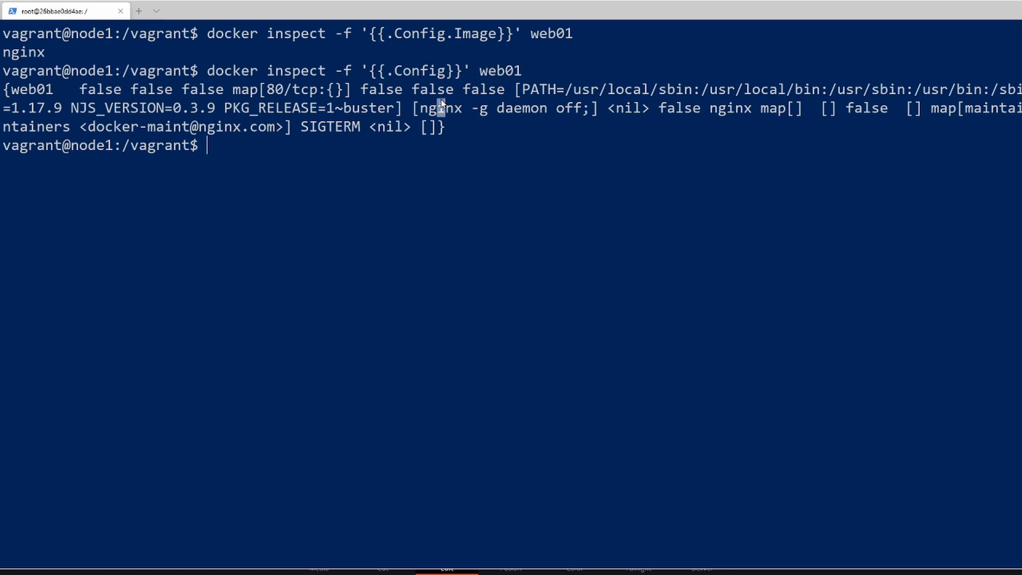
{"action": "type", "text": "docker inspect -f '{{.Config}}' web01"}
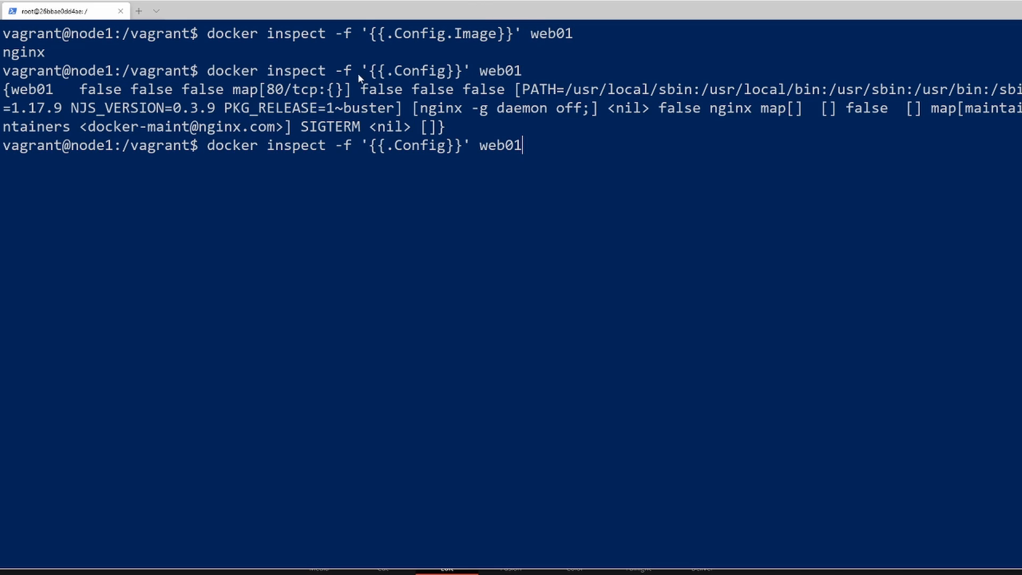
{"action": "mouse_move", "coordinate": [745, 129]}
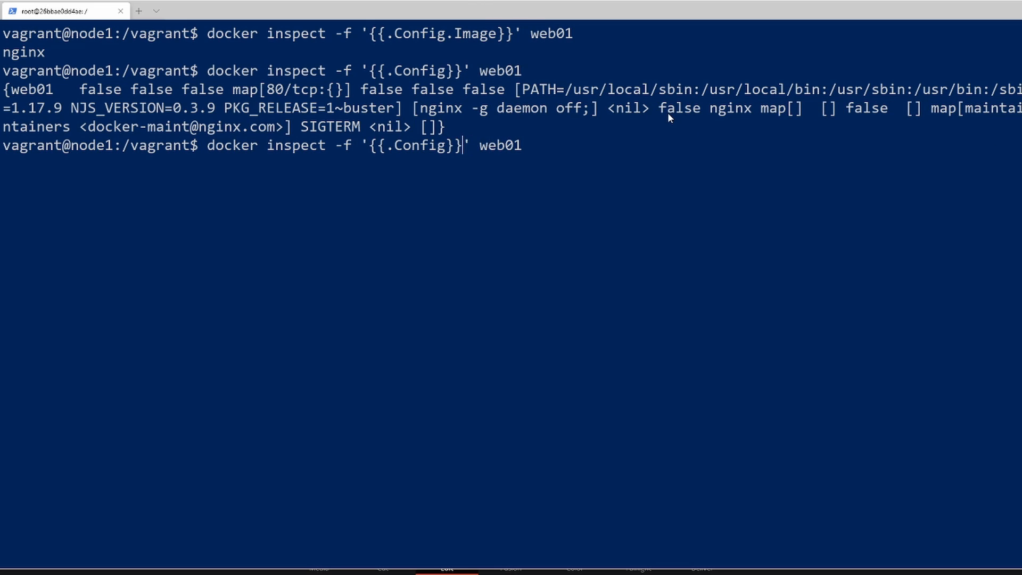
{"action": "type", "text": ".Env"}
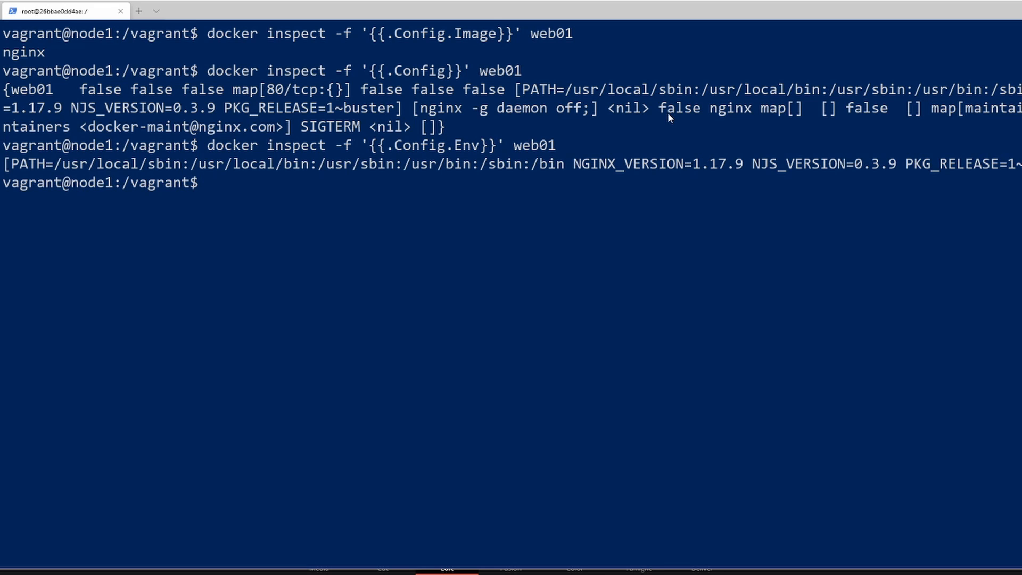
{"action": "left_click_drag", "start_coordinate": [3, 164], "coordinate": [955, 163]}
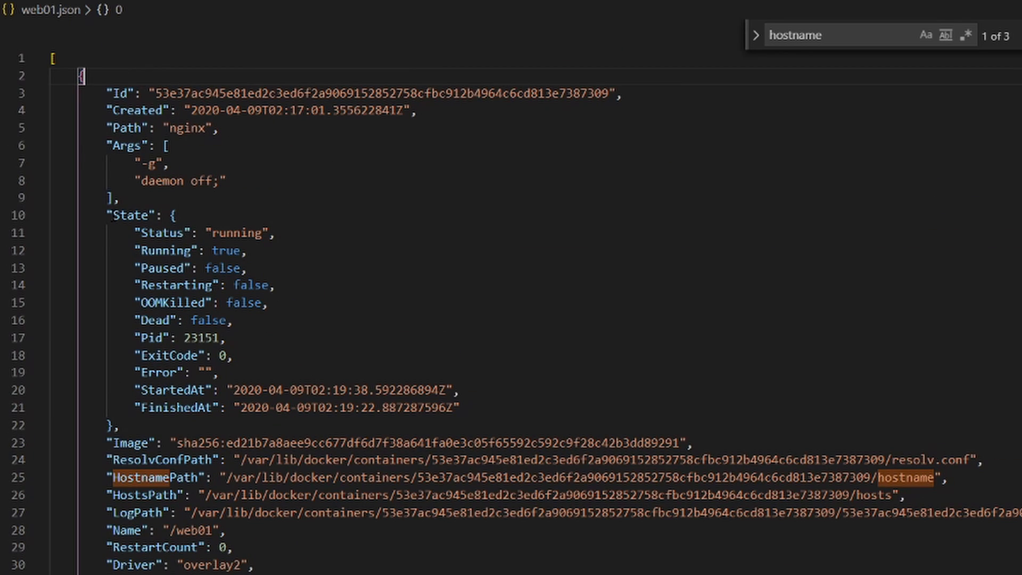
Select a field name in web01.json's State section in VS Code
{"action": "double_click", "coordinate": [130, 215]}
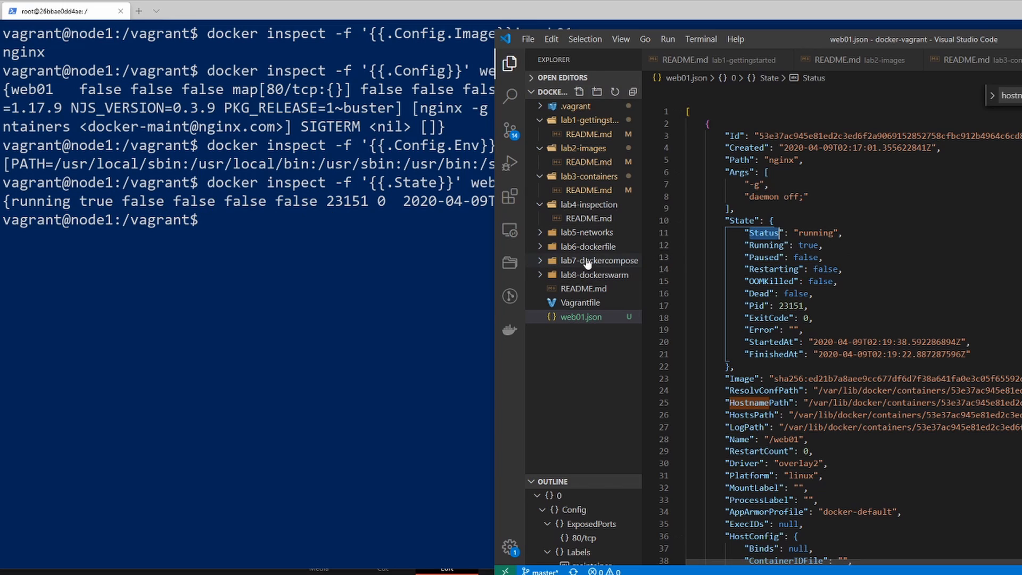
Compare the '{{.State}}' output with the JSON's OOMKilled field, then query State.Status: running
{"action": "left_click_drag", "start_coordinate": [749, 306], "coordinate": [733, 367]}
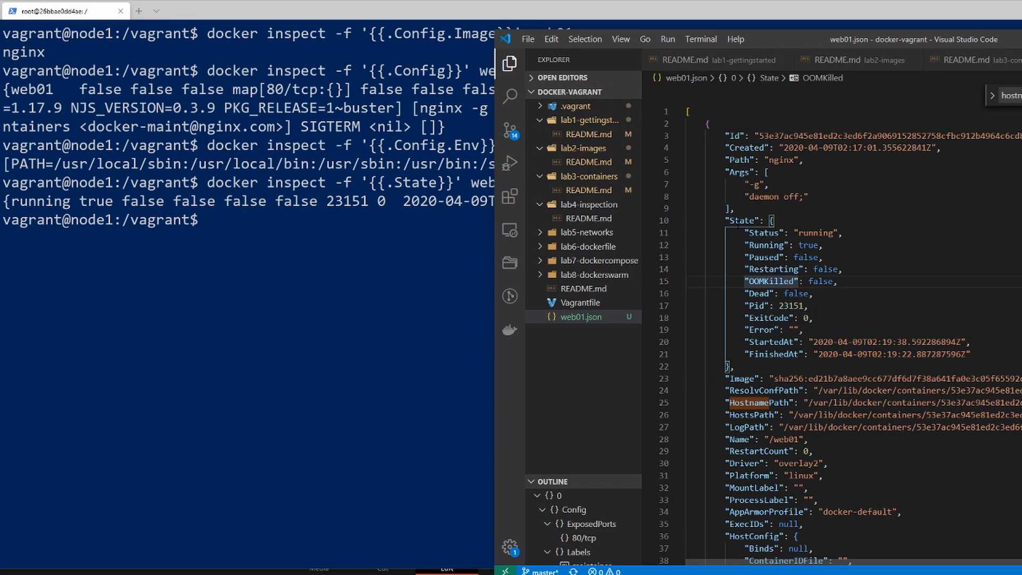
{"action": "double_click", "coordinate": [761, 233]}
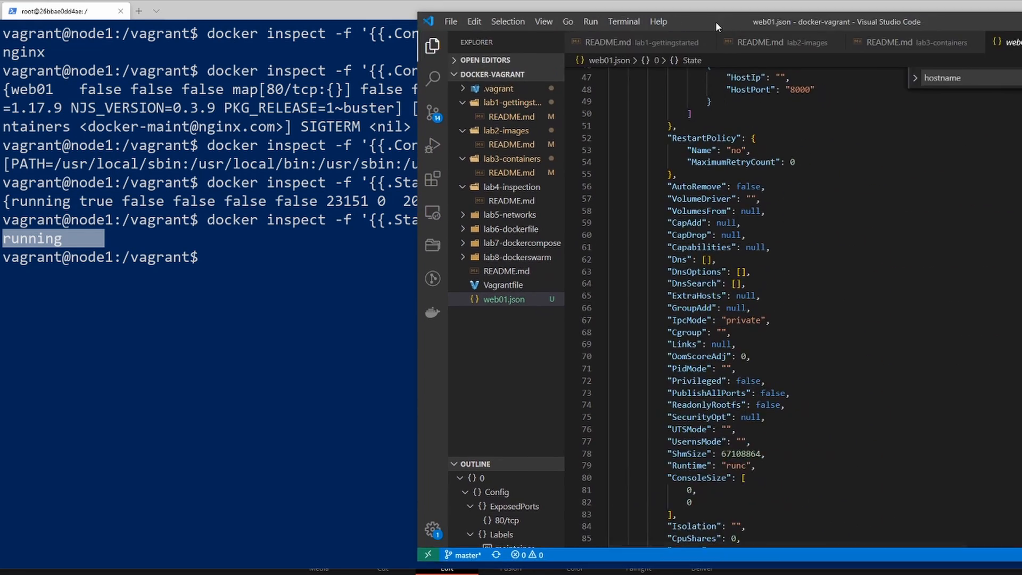
{"action": "scroll", "scroll_direction": "down", "scroll_amount": 3}
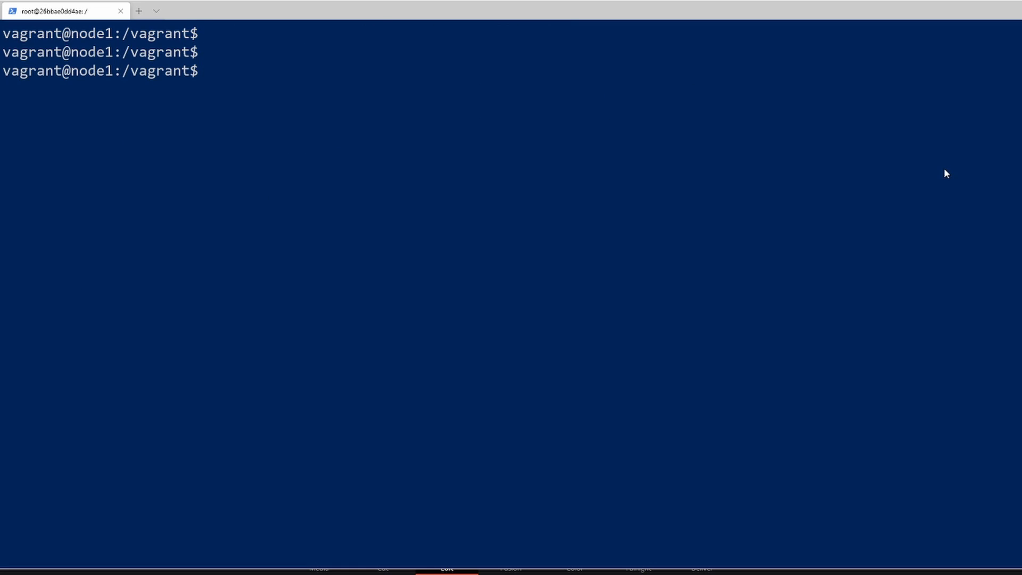
Run docker inspect -f '{{.Mounts}}' db1, revealing the /home/vagrant/data bind mount
{"action": "type", "text": "docker inspect -f '{{.Networksettings}}' web01"}
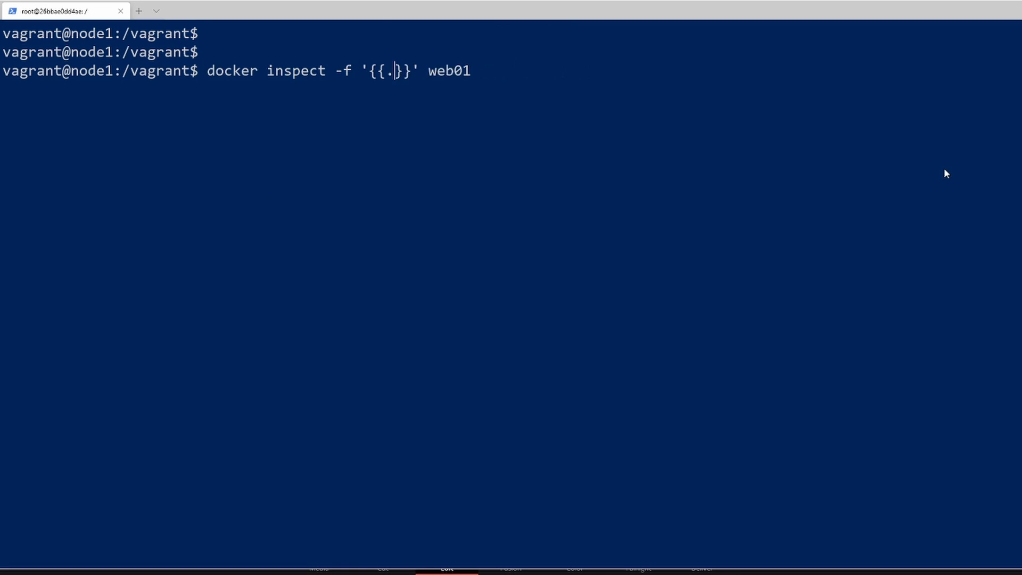
{"action": "type", "text": "M"}
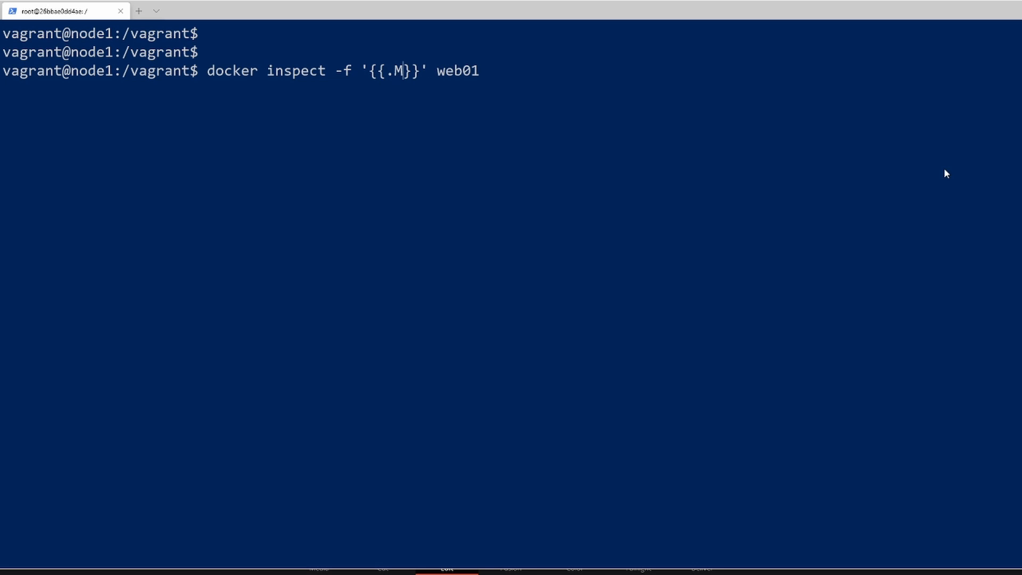
{"action": "type", "text": "ounts"}
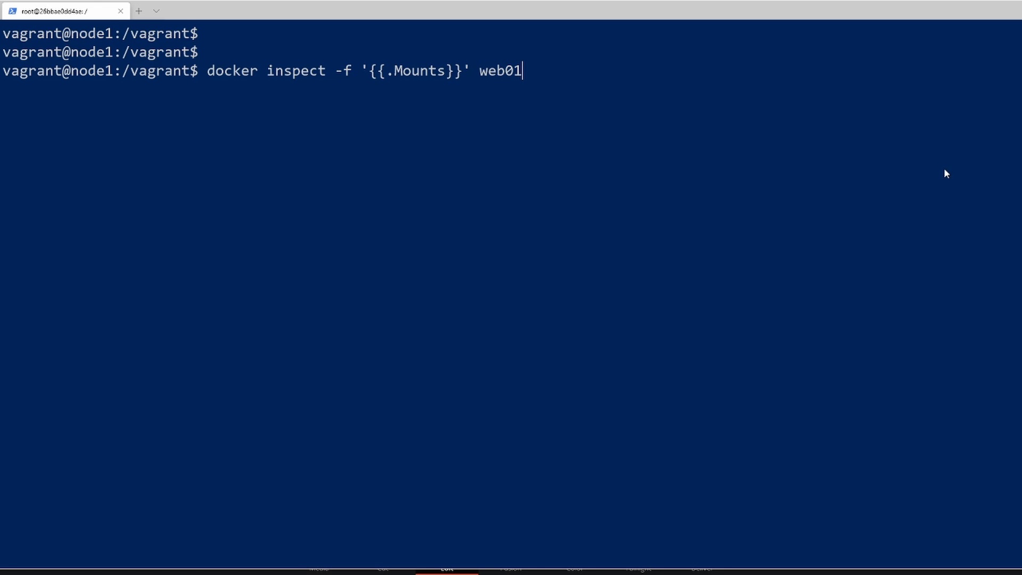
{"action": "key", "text": "BackSpace"}
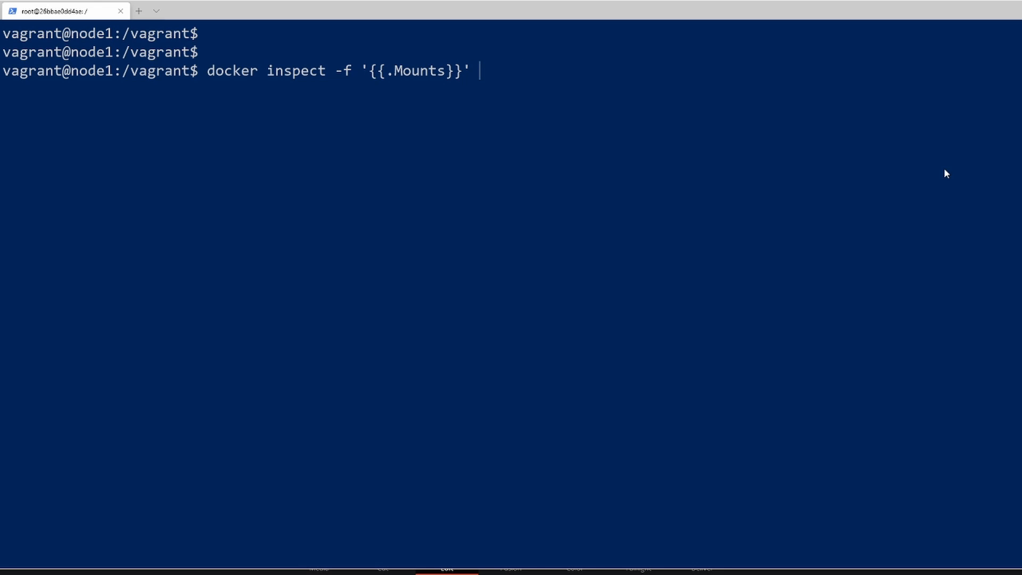
{"action": "type", "text": "db1"}
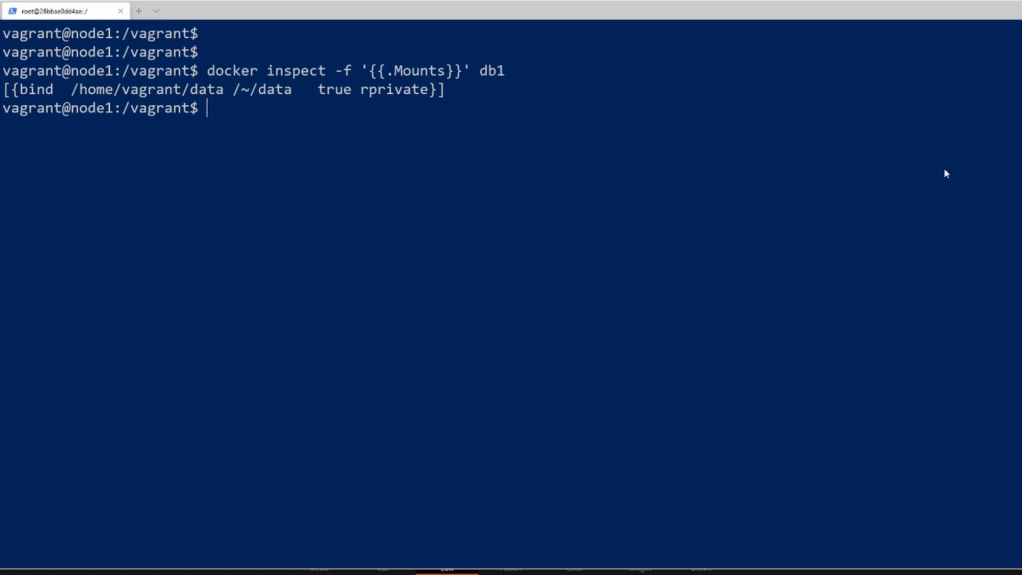
{"action": "mouse_move", "coordinate": [15, 65]}
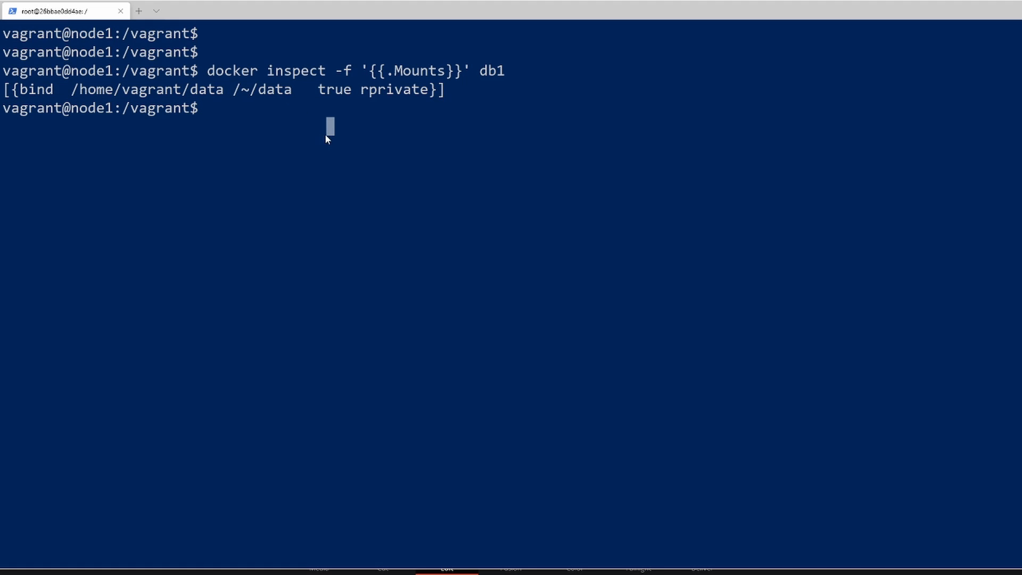
{"action": "mouse_move", "coordinate": [697, 232]}
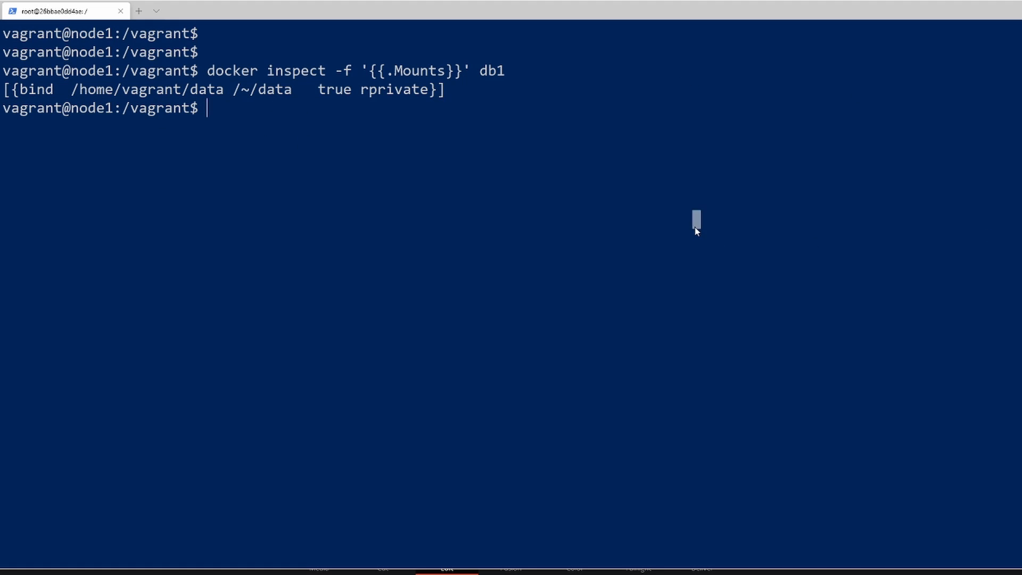
{"action": "type", "text": "docker inspect -f '{{.Mounts}}' db1"}
{"action": "type", "text": "docker inspect -f '{{.State.Pid}}' db1"}
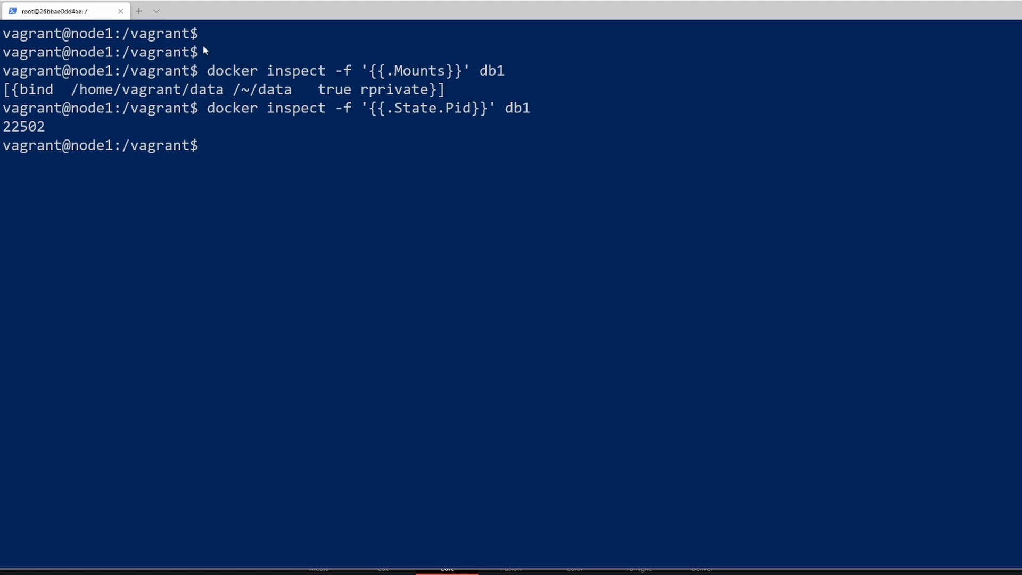
Filter ps -aux for PID 22502, identifying root's /bin/bash process on the host
{"action": "double_click", "coordinate": [23, 126]}
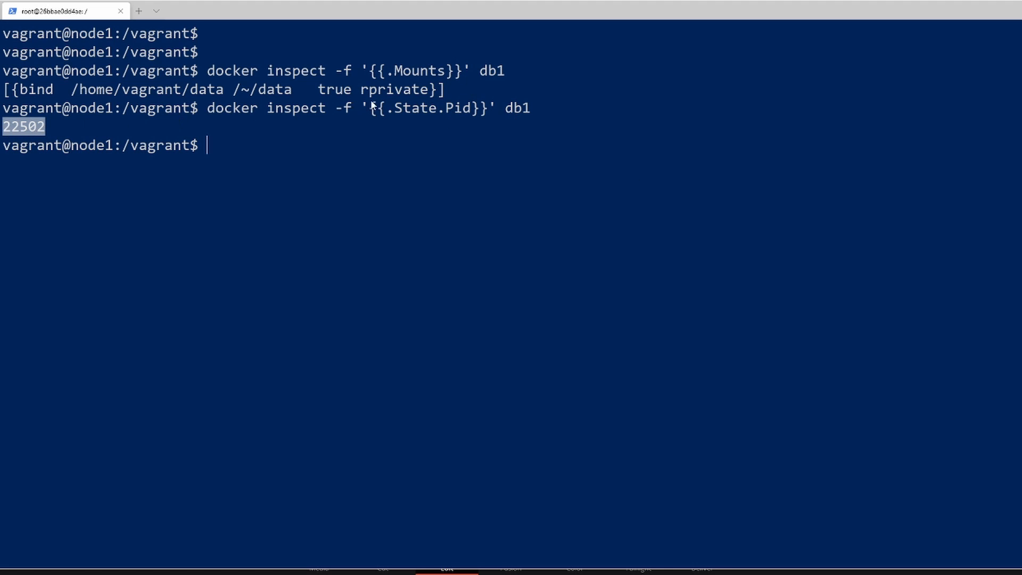
{"action": "mouse_move", "coordinate": [334, 131]}
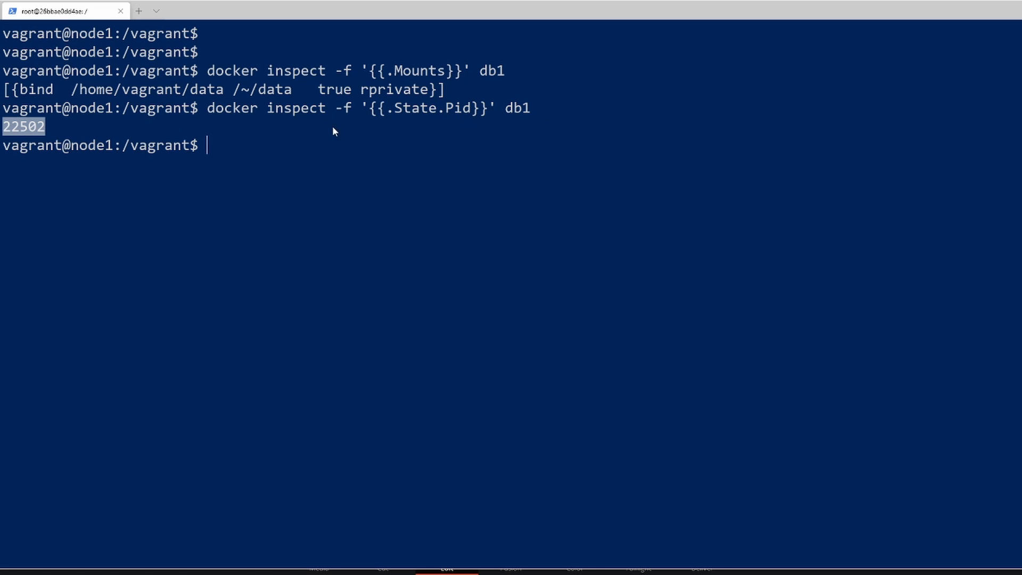
{"action": "type", "text": "ps -aux"}
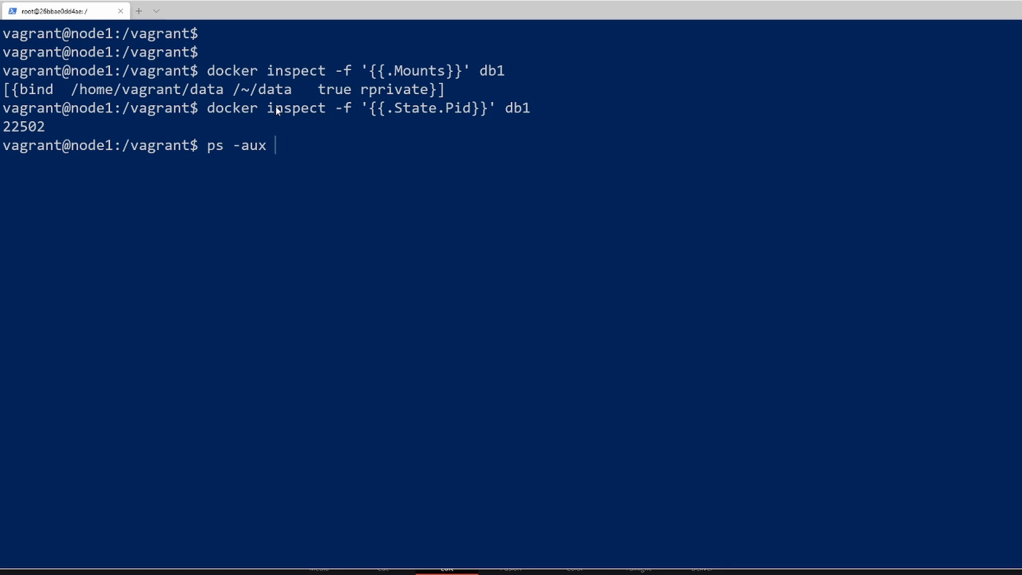
{"action": "type", "text": "| grep -i 22502"}
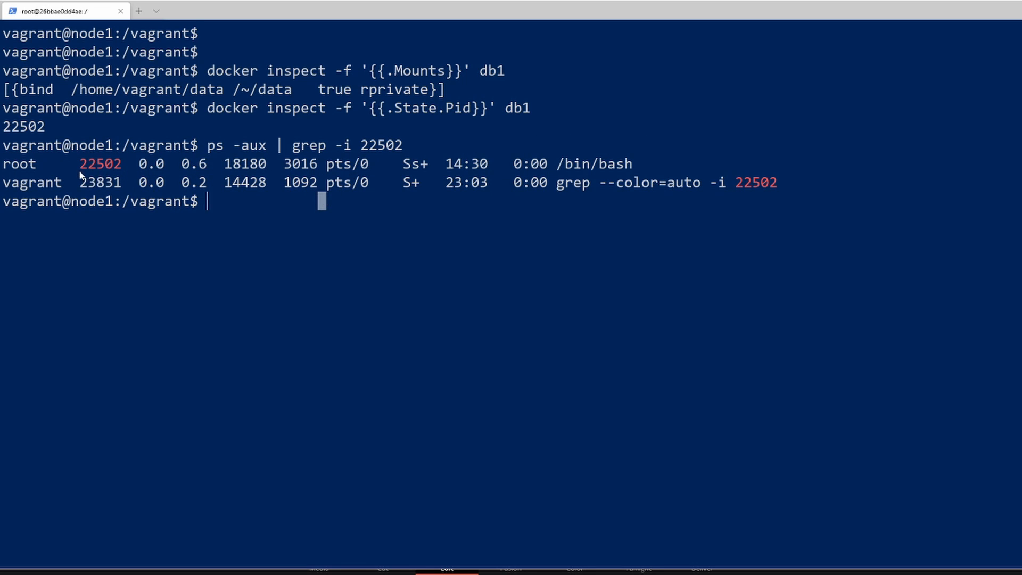
{"action": "double_click", "coordinate": [99, 163]}
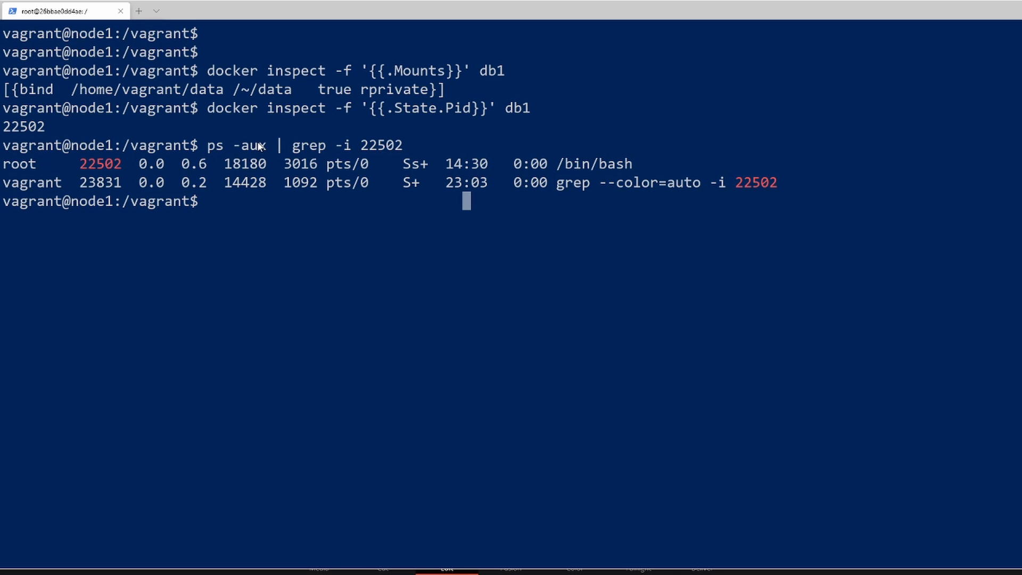
{"action": "mouse_move", "coordinate": [246, 119]}
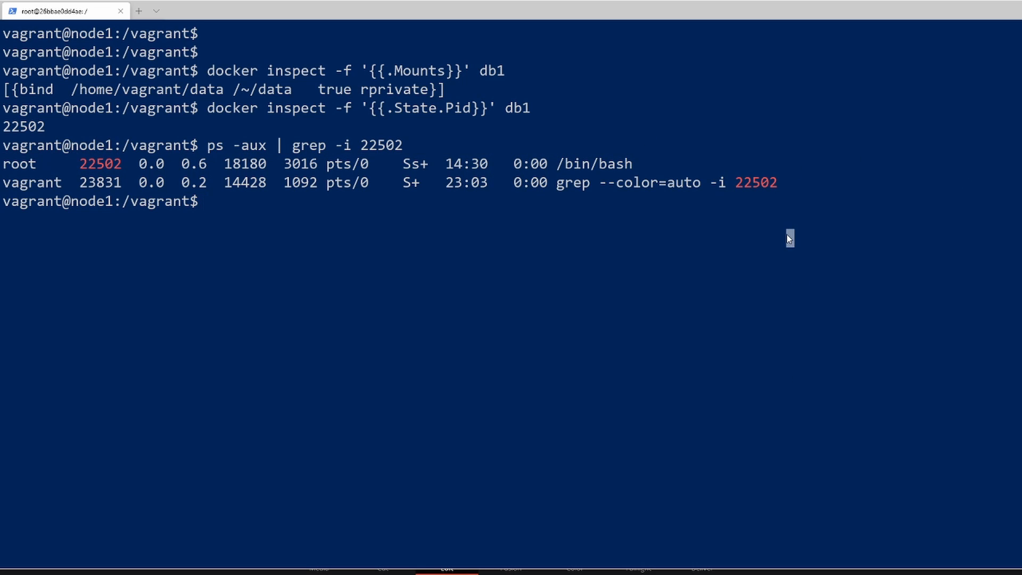
{"action": "mouse_move", "coordinate": [789, 238]}
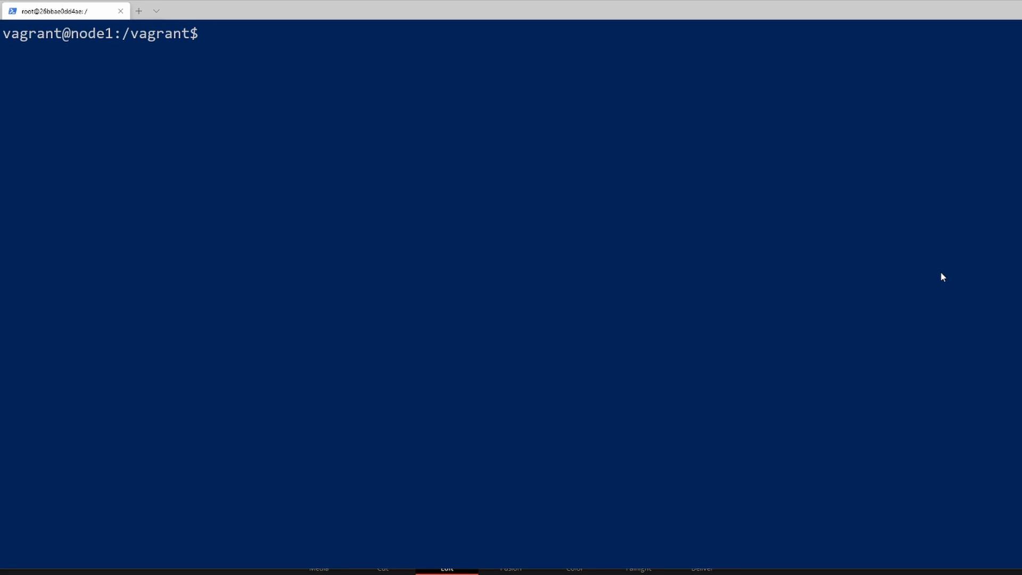
{"action": "mouse_move", "coordinate": [947, 275]}
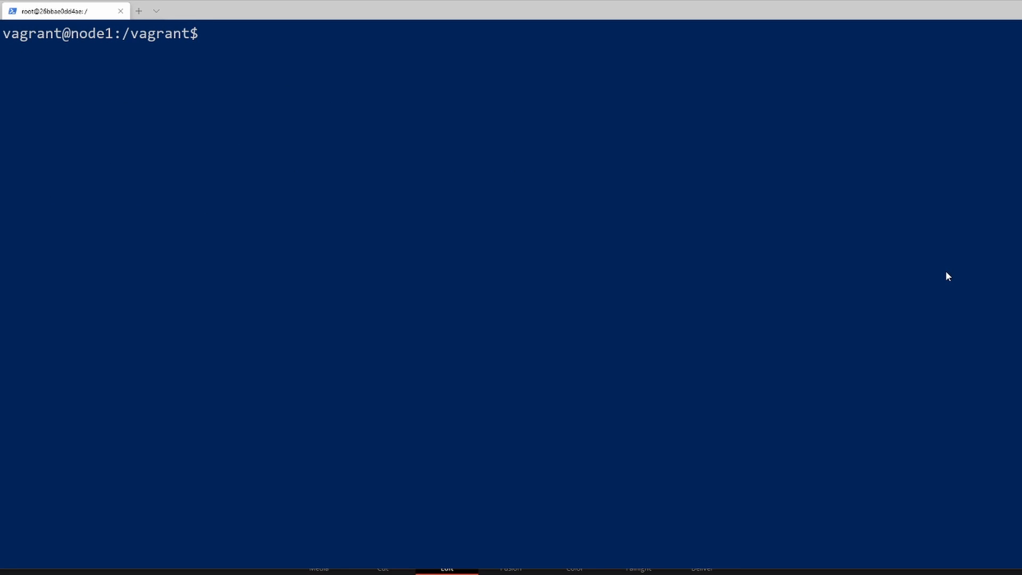
{"action": "mouse_move", "coordinate": [758, 233]}
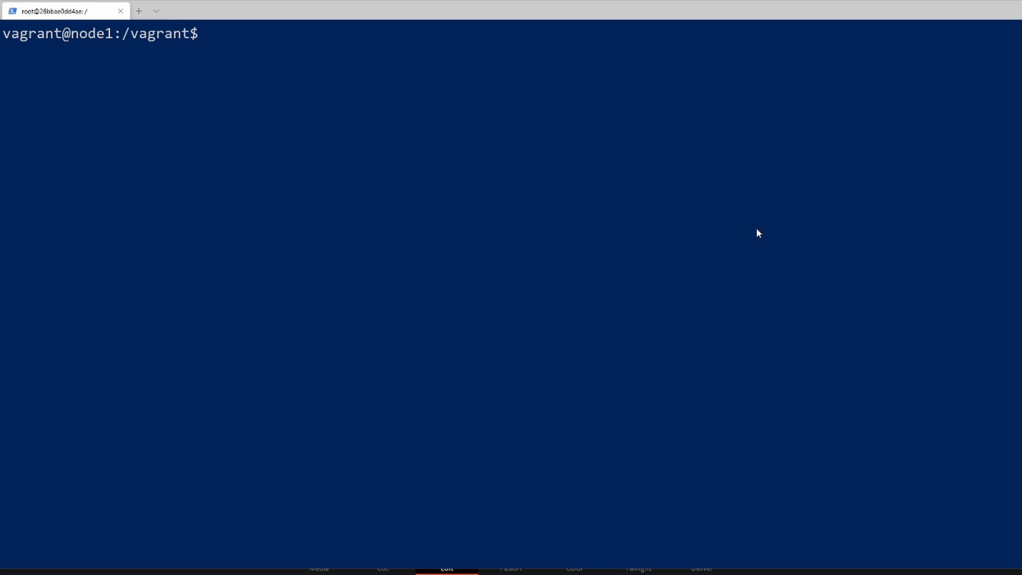
{"action": "mouse_move", "coordinate": [759, 235]}
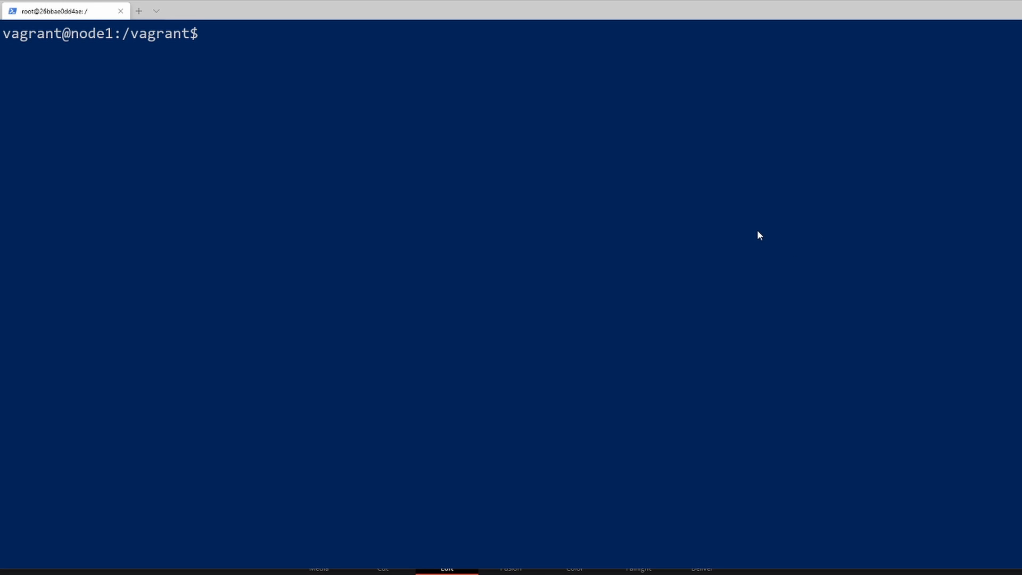
{"action": "mouse_move", "coordinate": [697, 241]}
{"action": "type", "text": "docker"}
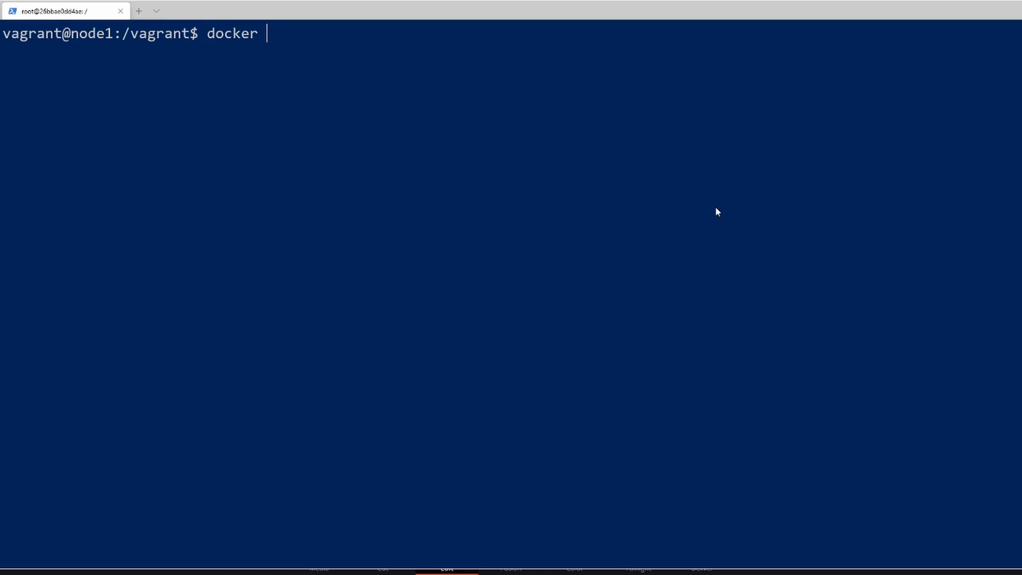
Print web01's network block with docker inspect -f '{{.NetworkSettings}}' web01
{"action": "type", "text": "inspect"}
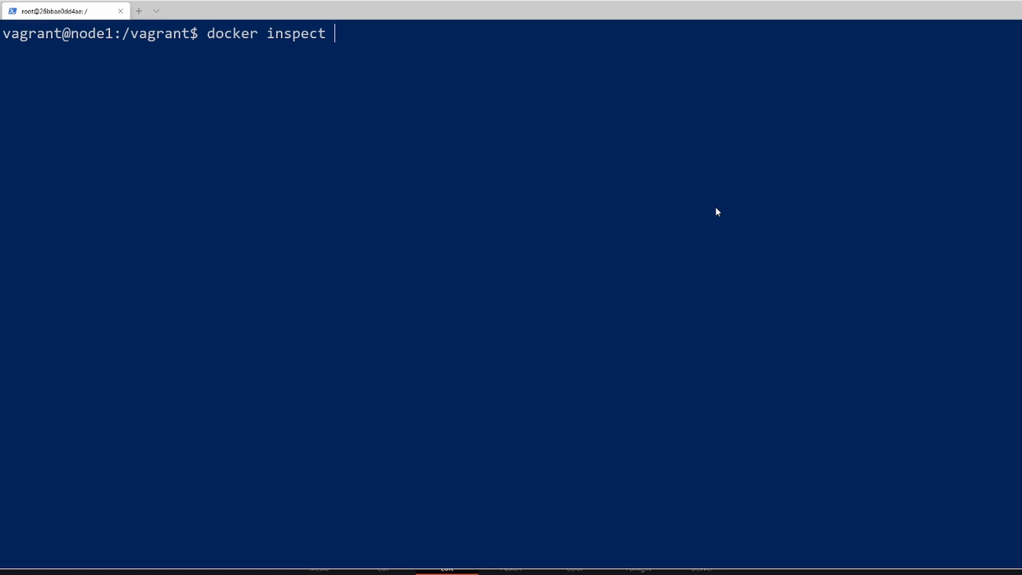
{"action": "type", "text": "-f ''"}
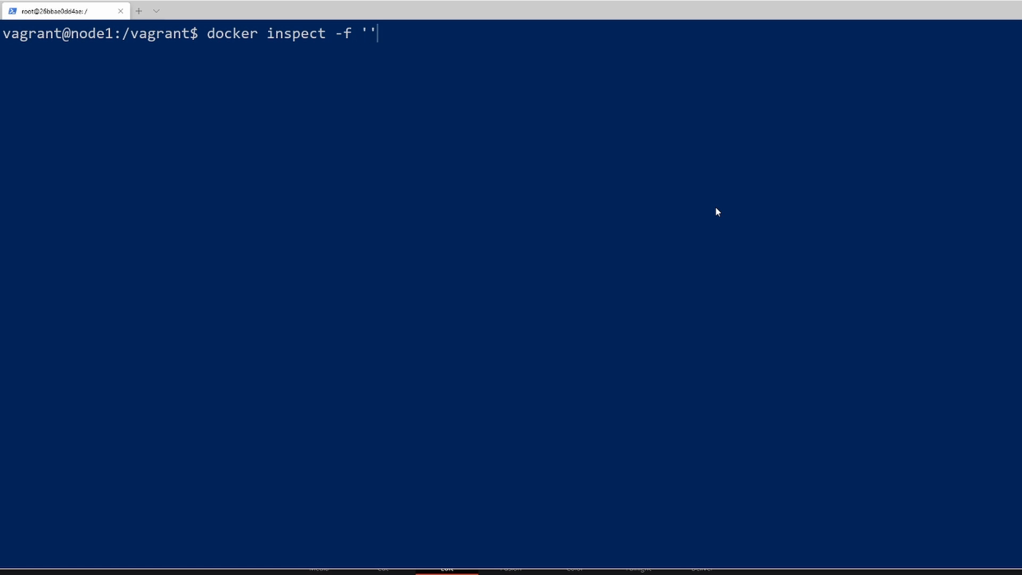
{"action": "type", "text": "{{}"}
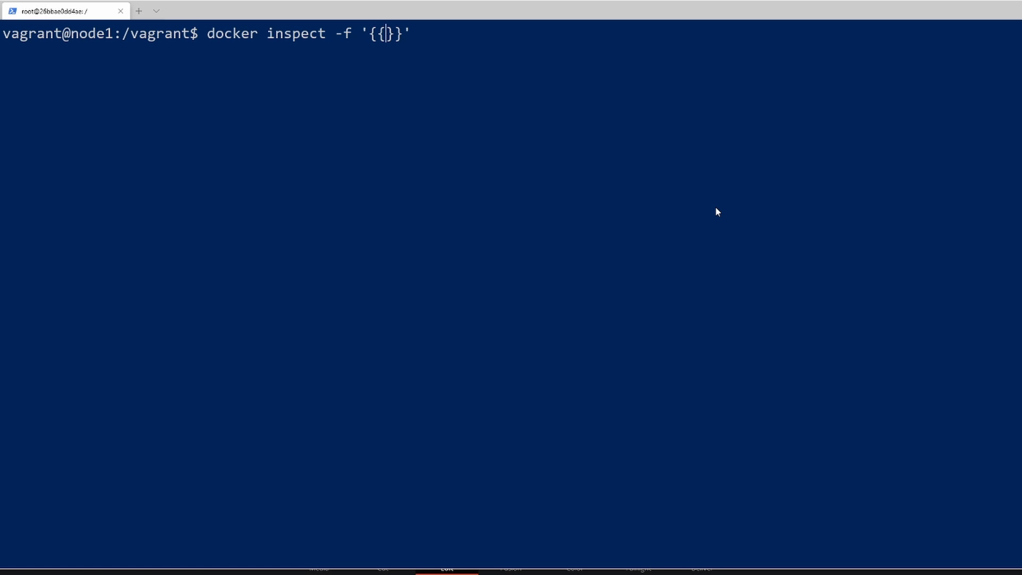
{"action": "type", "text": ".NetworkSettings"}
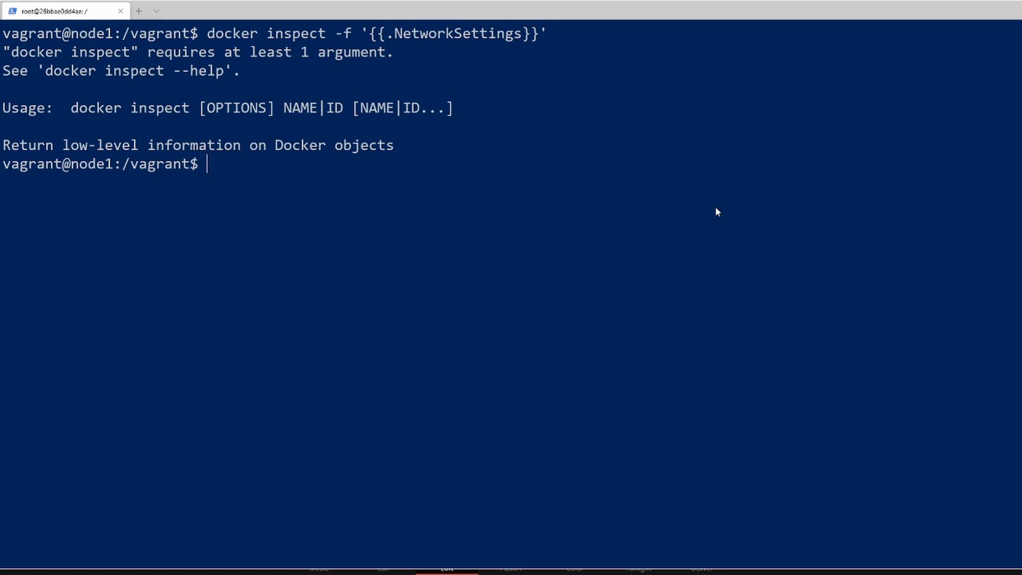
{"action": "type", "text": "docker inspect -f '{{.NetworkSettings}}' web01"}
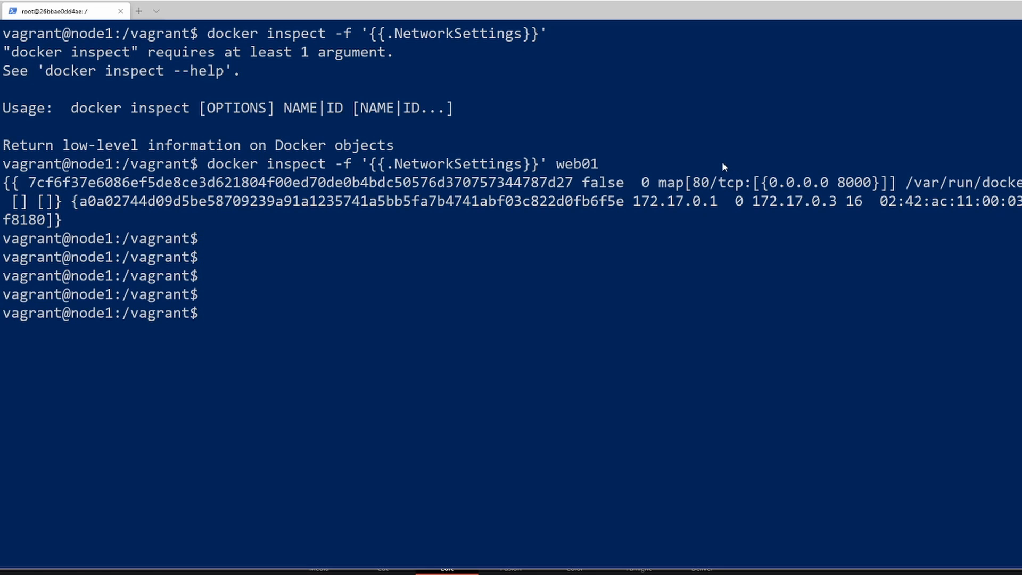
{"action": "type", "text": "docker inspect -f '{{.NetworkSettings}}' web01"}
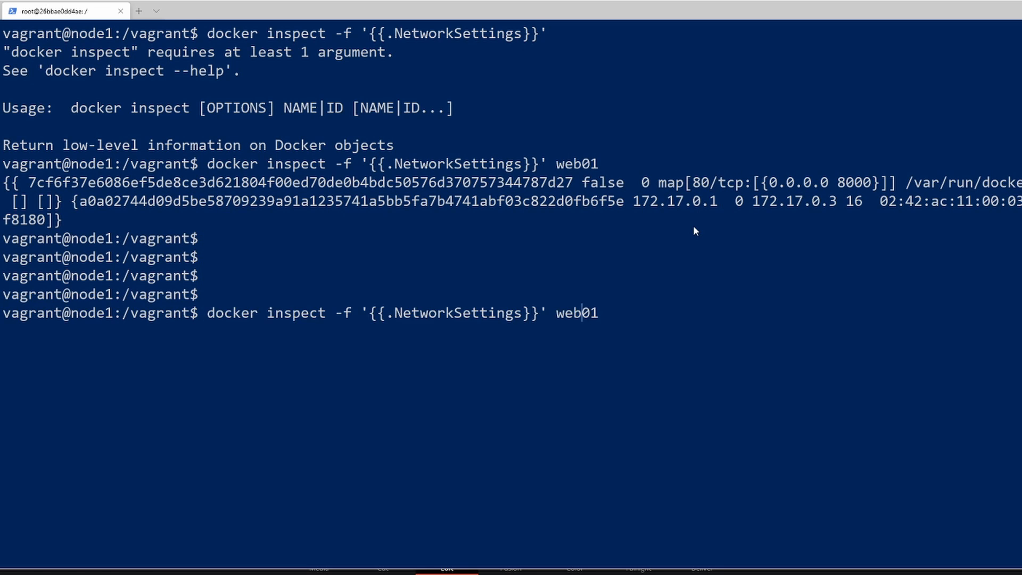
Narrow the template to '{{.NetworkSettings.Networks}}', showing web01's bridge network map
{"action": "type", "text": ".Networks"}
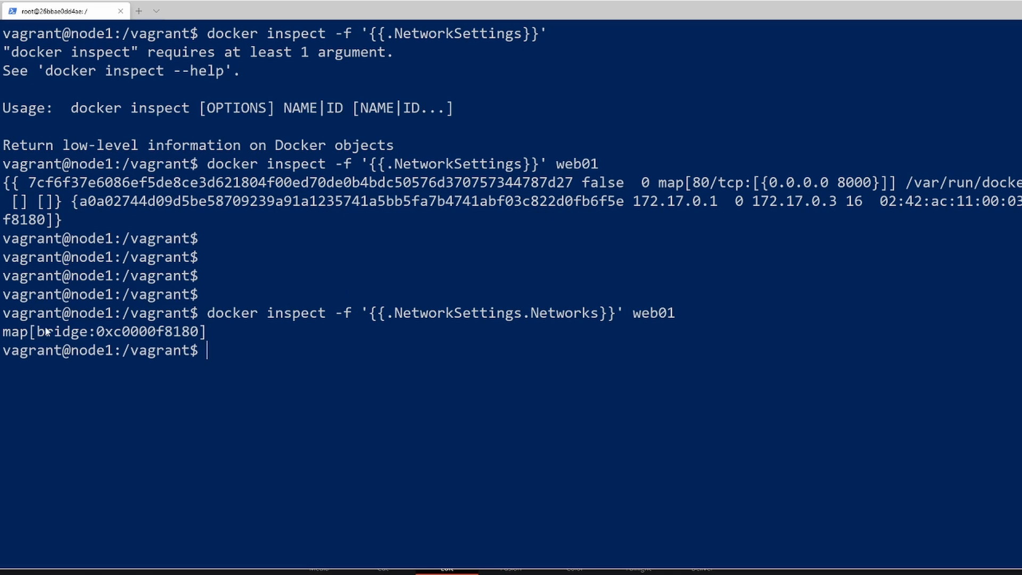
{"action": "double_click", "coordinate": [101, 331]}
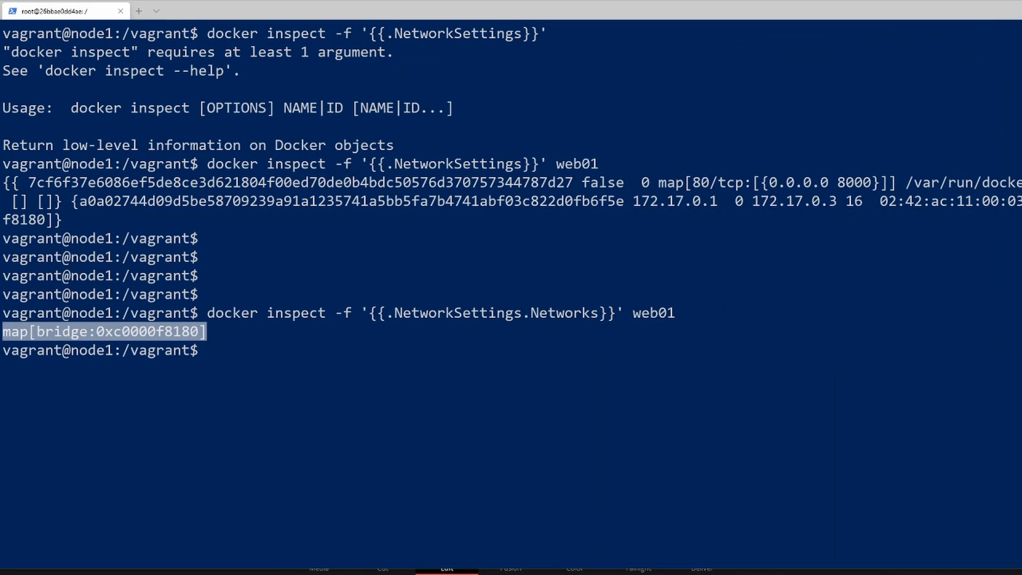
{"action": "type", "text": "docker inspect -f '{{.NetworkSettings.Networks}}' web01"}
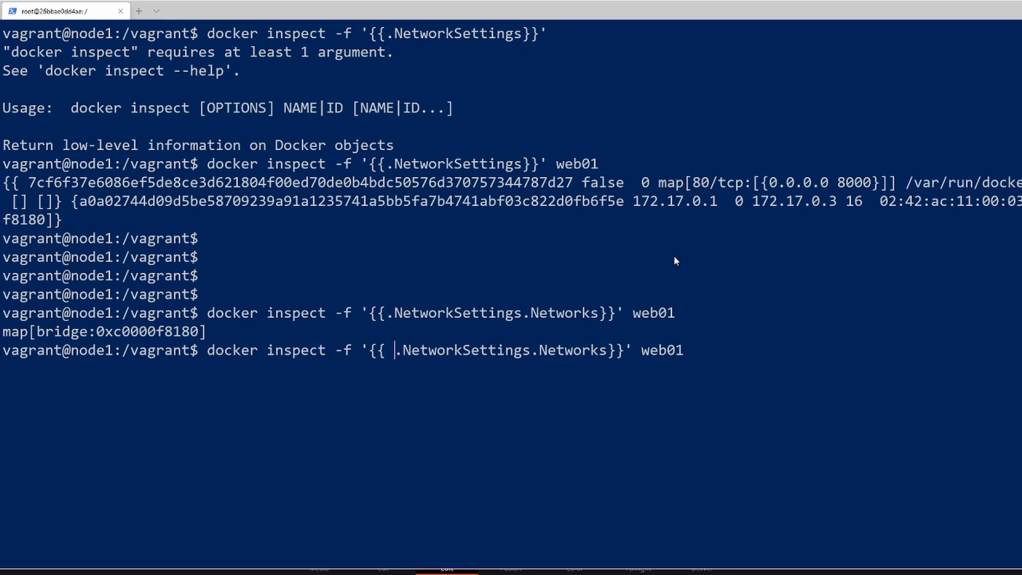
Wrap Networks in a {{range}}…{{end}} loop printing {{.IPAddress}}, returning 172.17.0.3
{"action": "type", "text": "range"}
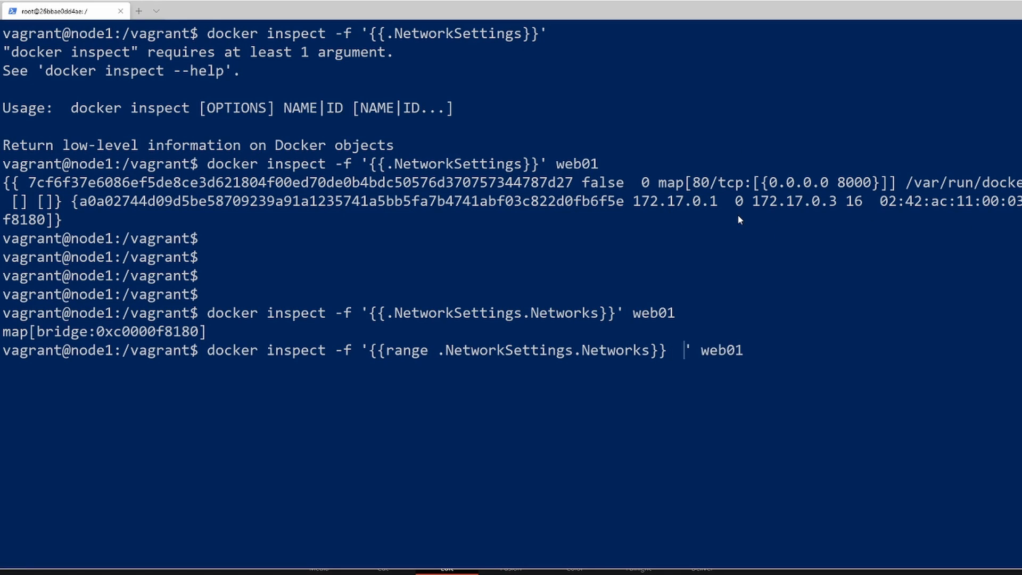
{"action": "type", "text": "{{}}"}
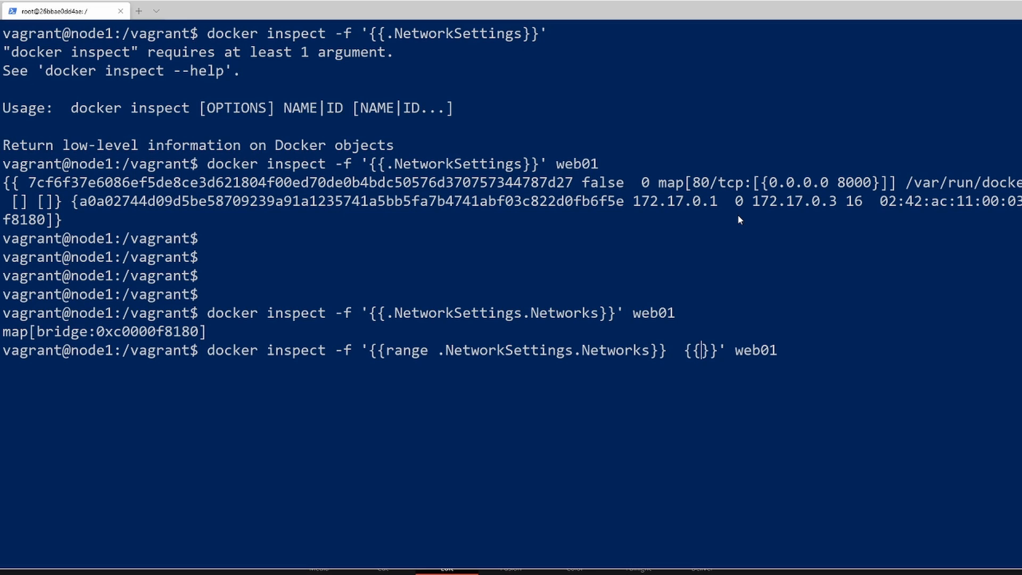
{"action": "type", "text": "end"}
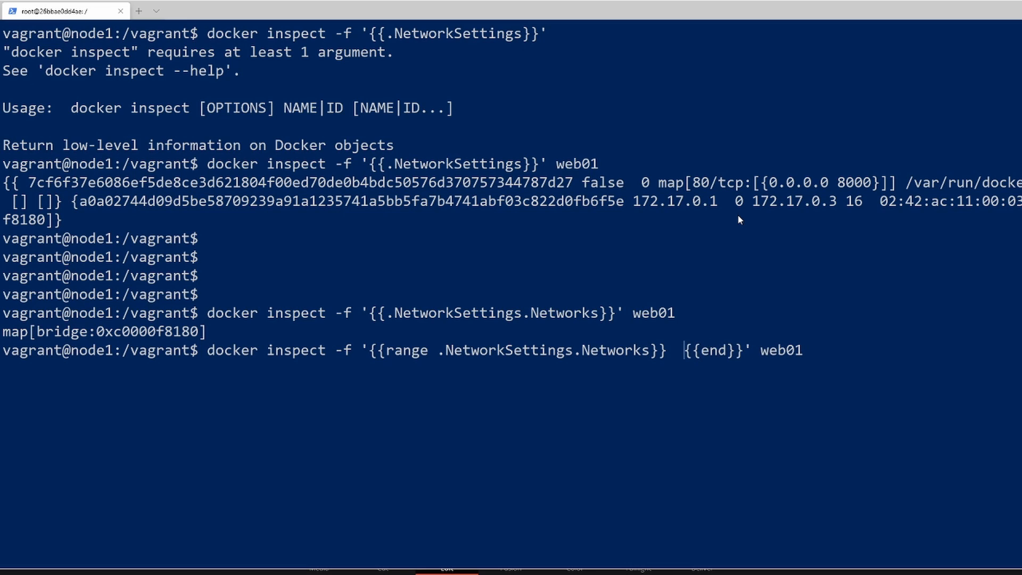
{"action": "type", "text": "{{}}"}
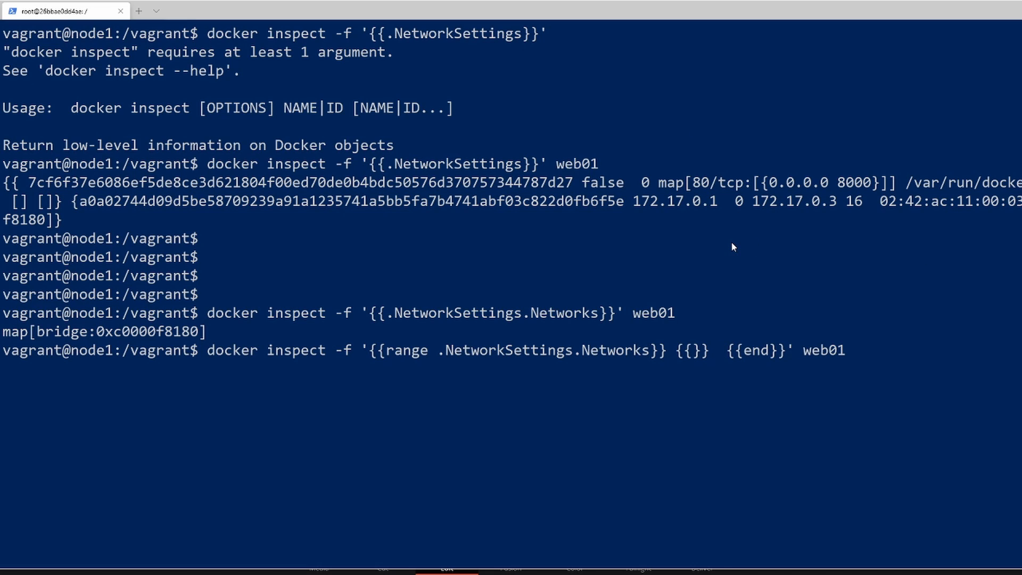
{"action": "mouse_move", "coordinate": [727, 329]}
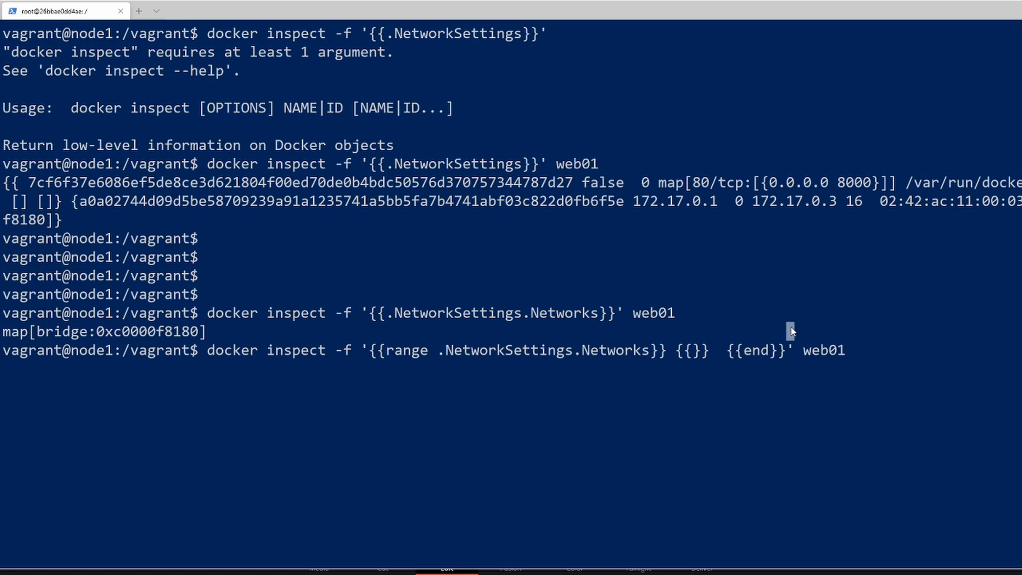
{"action": "type", "text": ".IPAddress"}
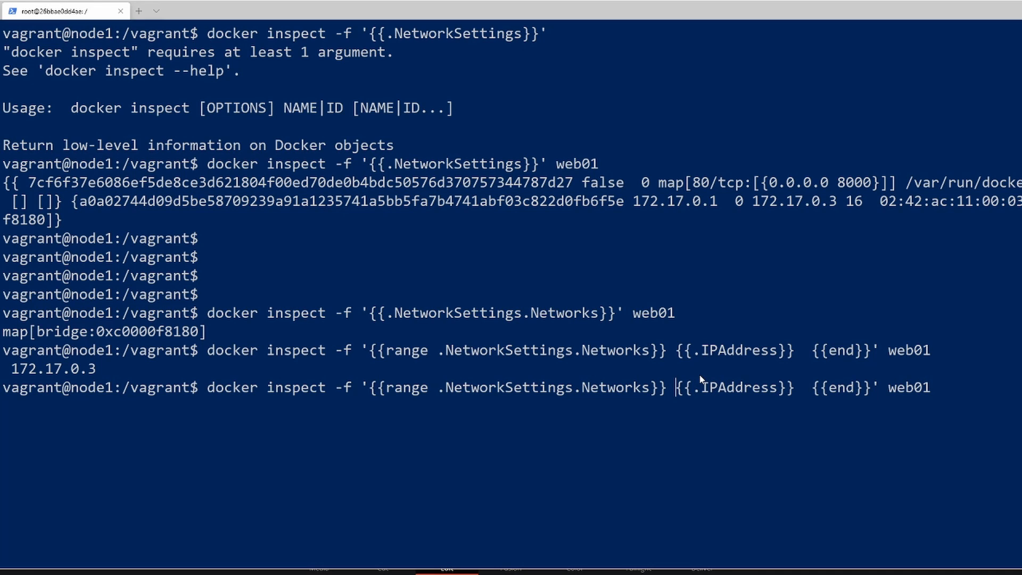
Add MAC: {{.MacAddress}} and 'IP Address:' labels, printing MAC:02:42:ac:11:00:03 IP Address: 172.17.0.3
{"action": "type", "text": "{{}}{{"}
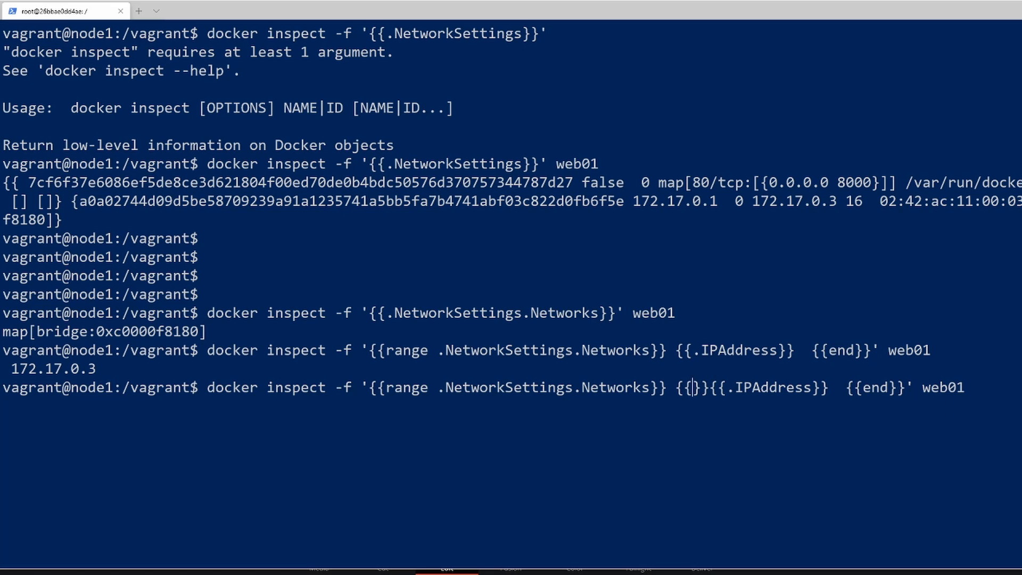
{"action": "type", "text": "M"}
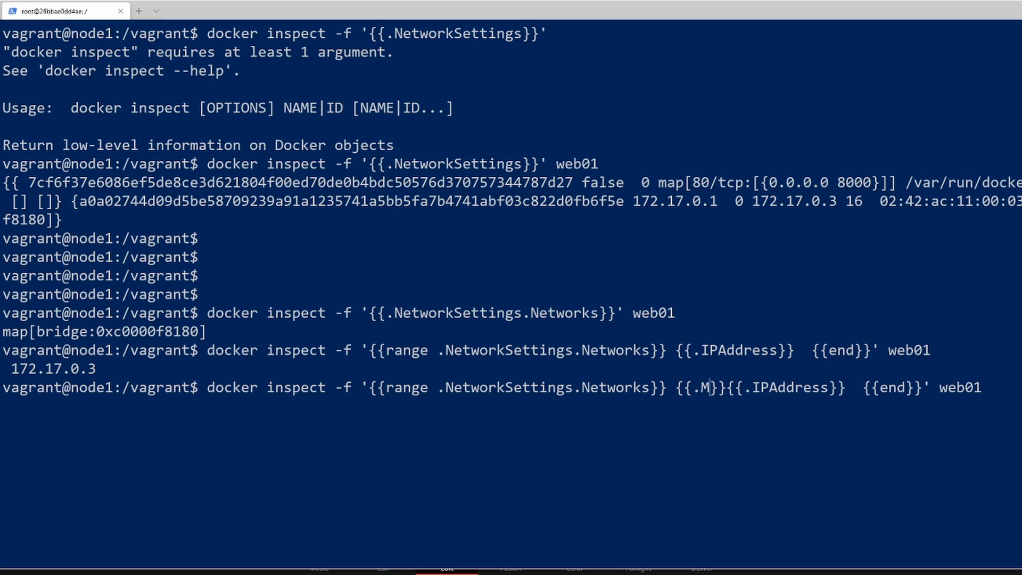
{"action": "type", "text": "acAddress"}
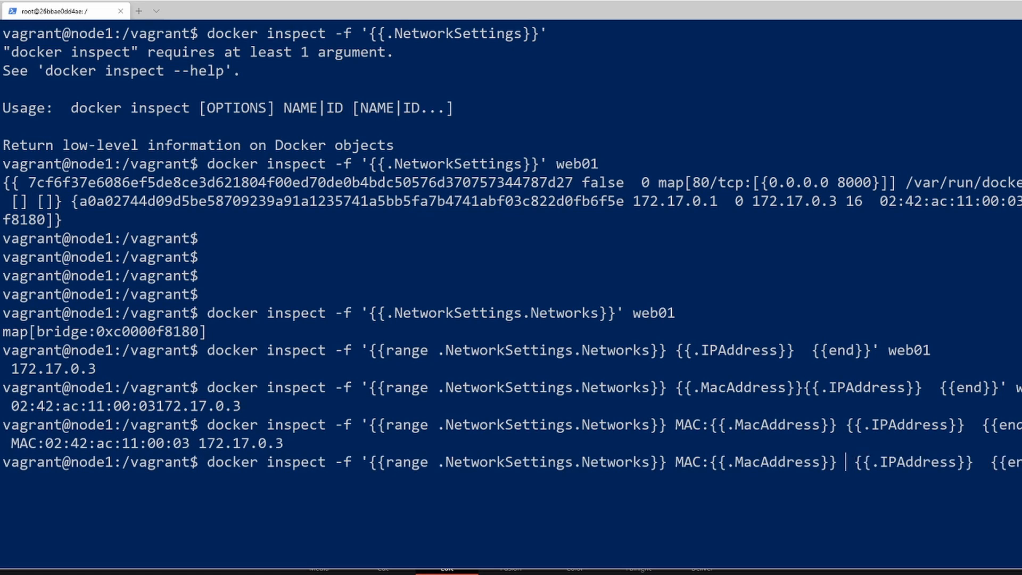
{"action": "type", "text": "IP Address:"}
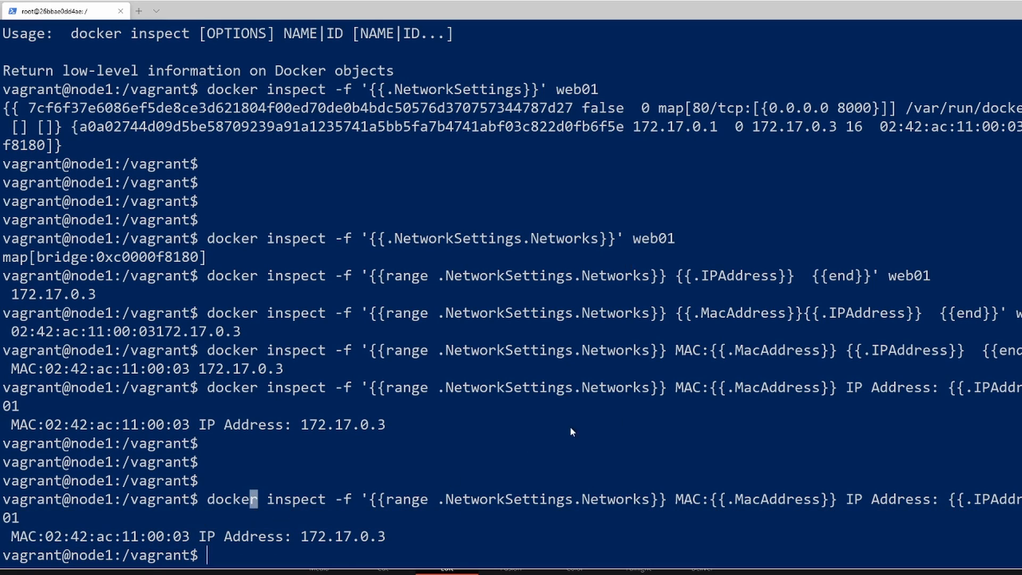
{"action": "left_click_drag", "start_coordinate": [8, 536], "coordinate": [165, 536]}
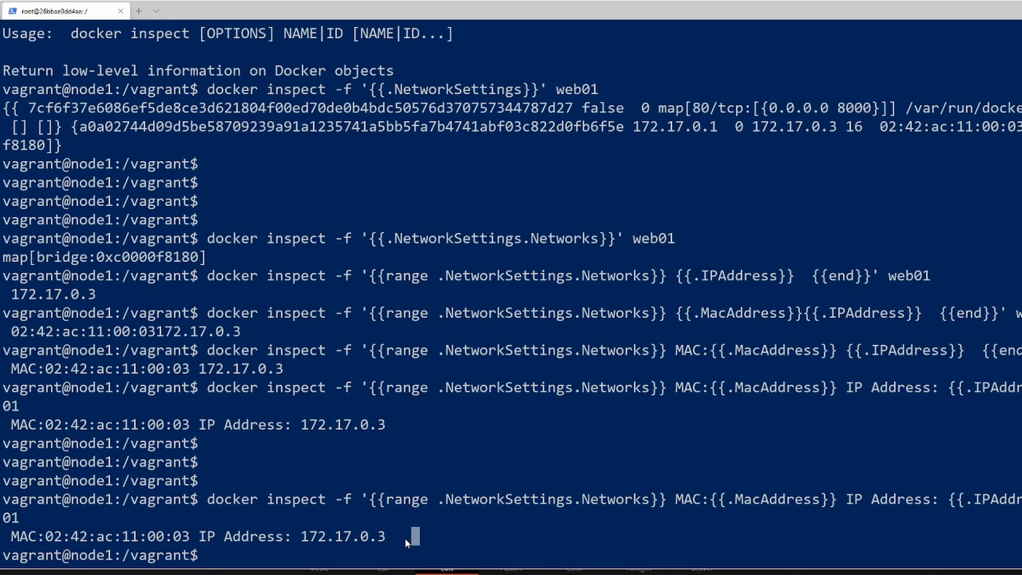
{"action": "mouse_move", "coordinate": [399, 517]}
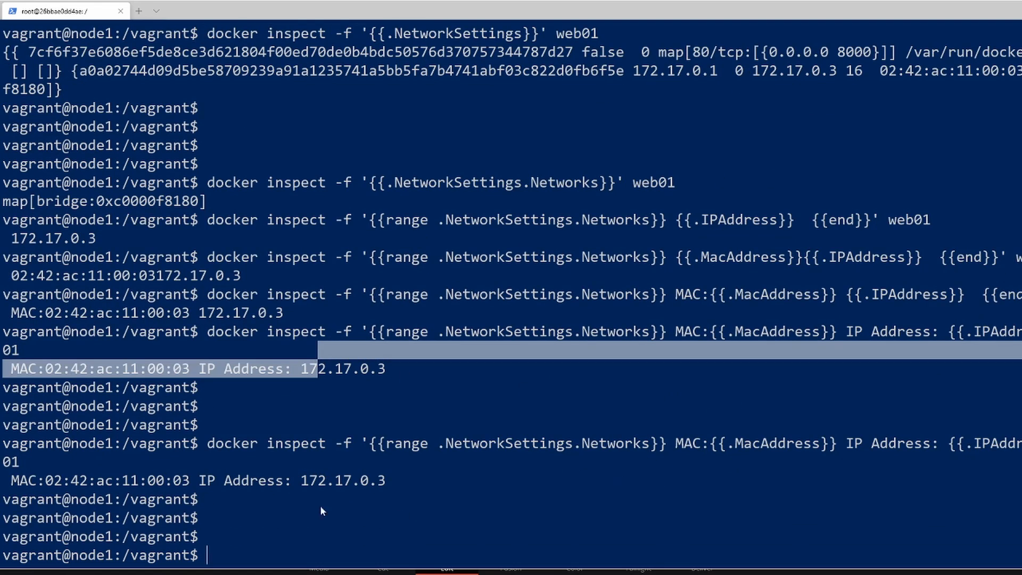
{"action": "mouse_move", "coordinate": [618, 396]}
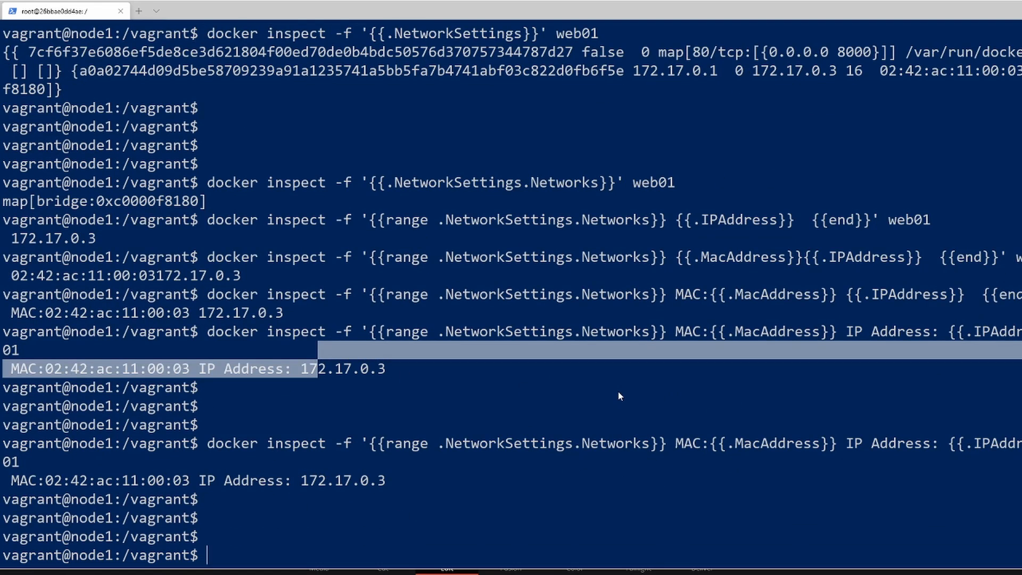